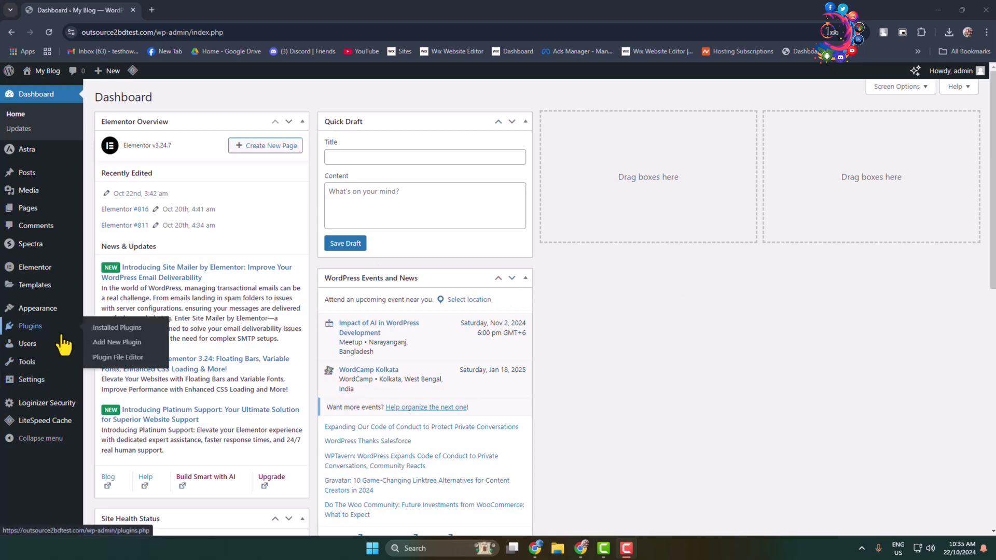
Search the plugin directory for 'elementor' and activate ElementsKit Elementor addons
left_click(117, 341)
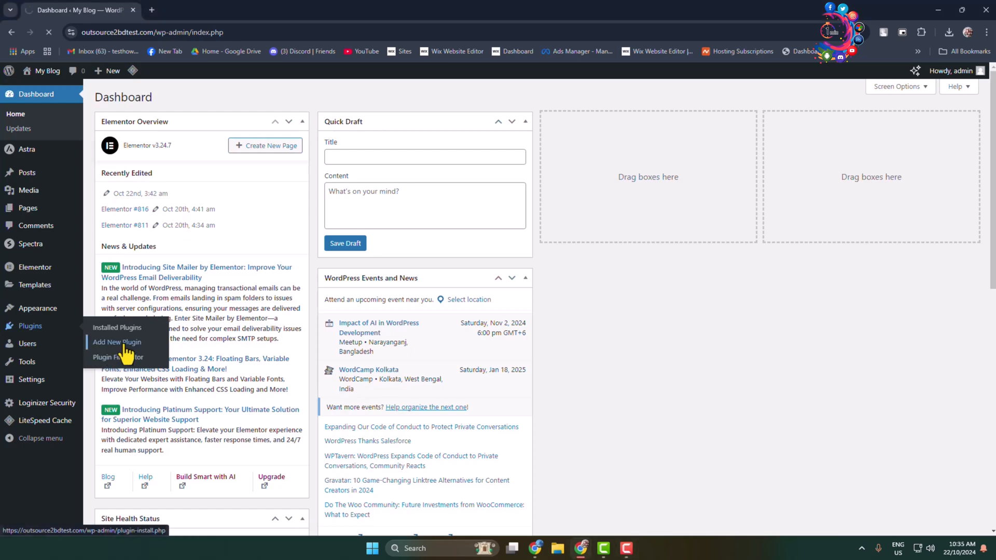
left_click(118, 342)
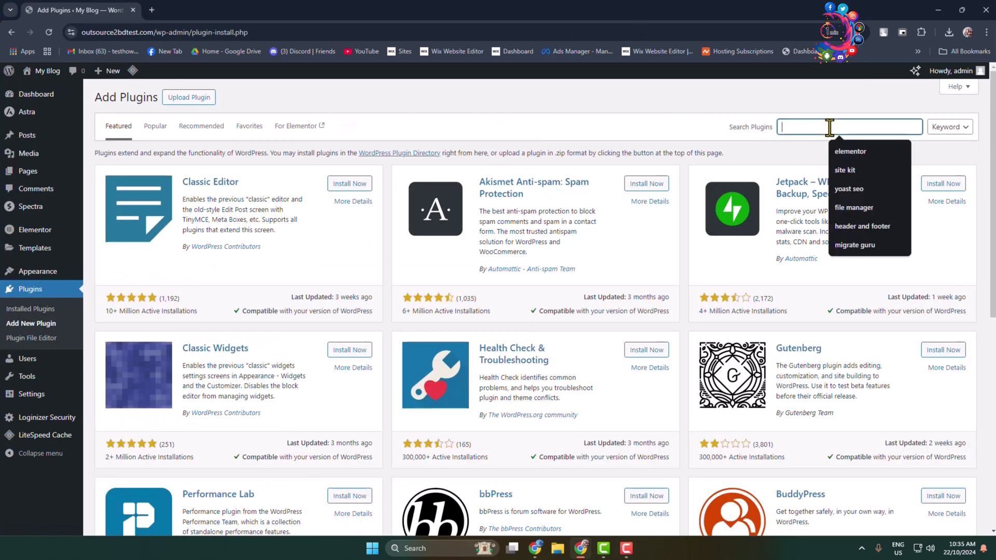
type("elementor")
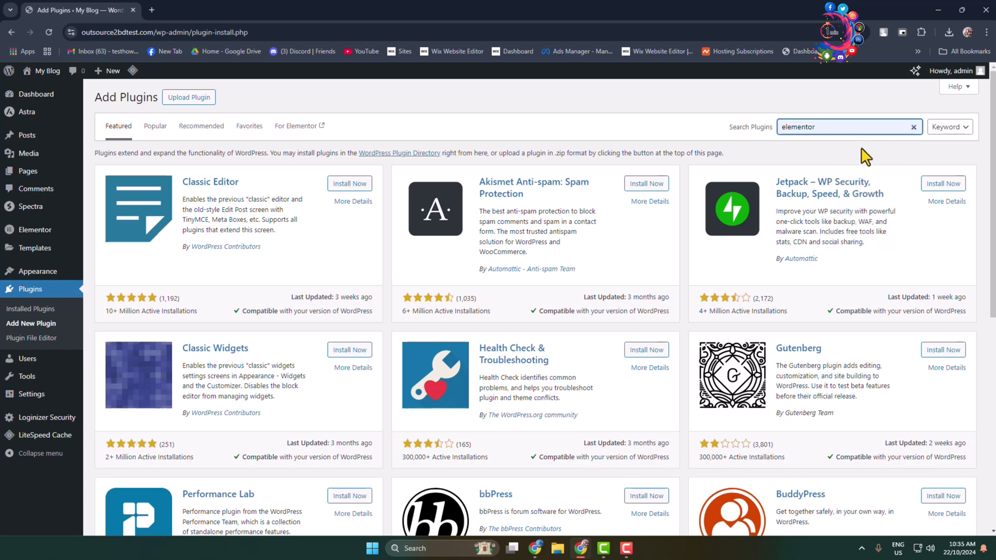
key("Enter")
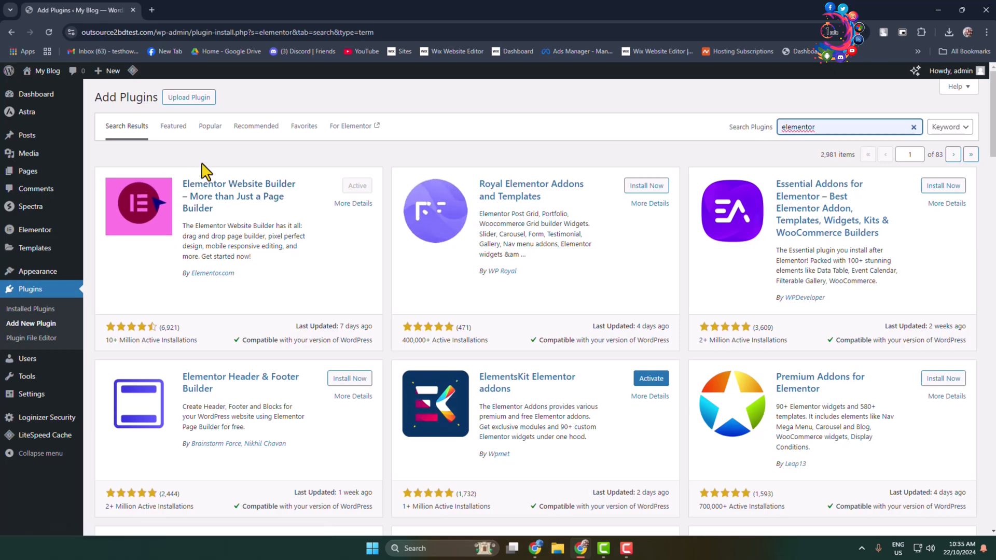
mouse_move(446, 202)
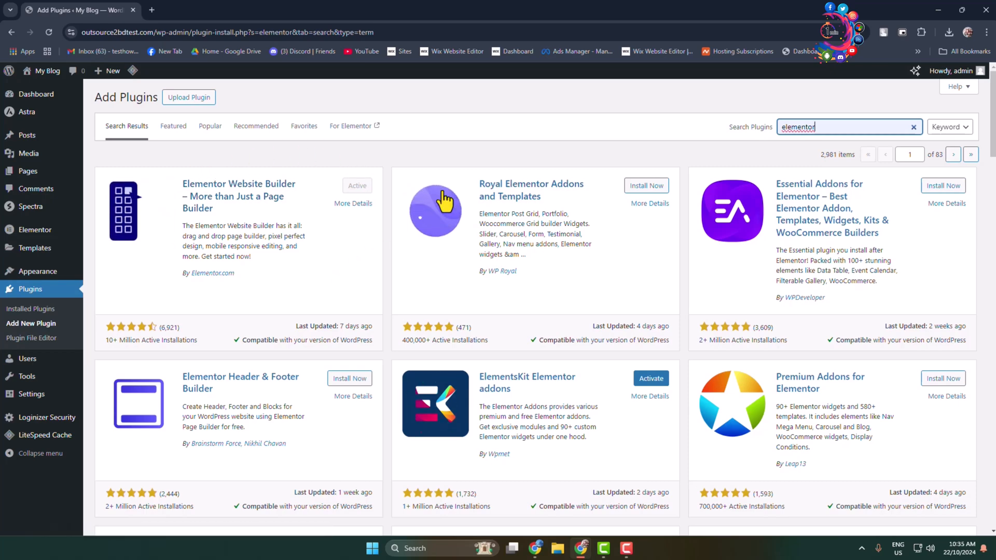
scroll("down", 3)
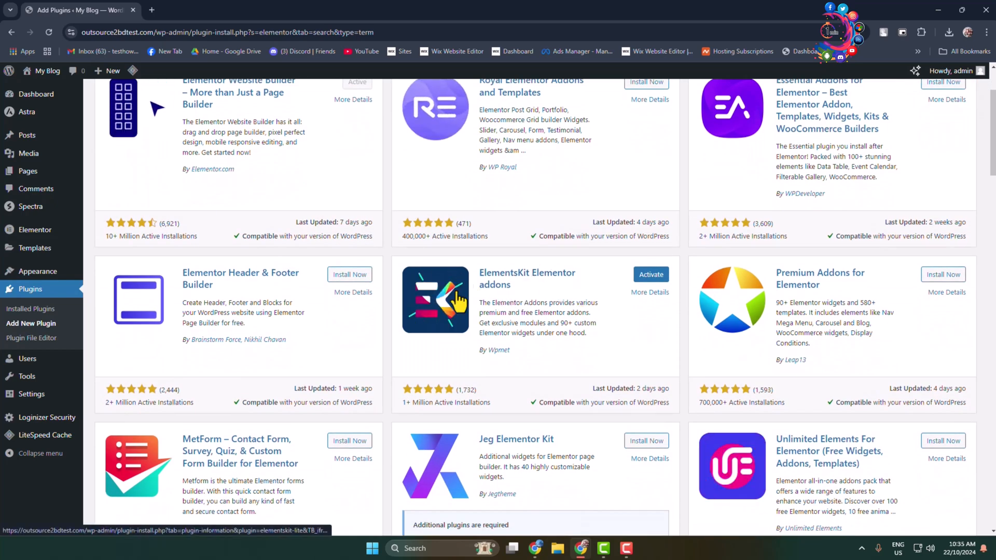
mouse_move(604, 299)
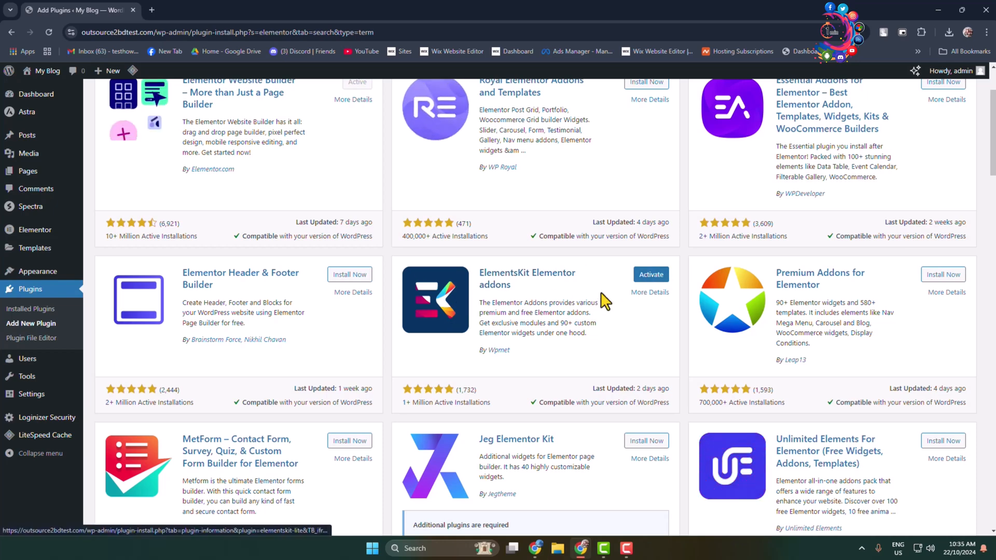
left_click(650, 274)
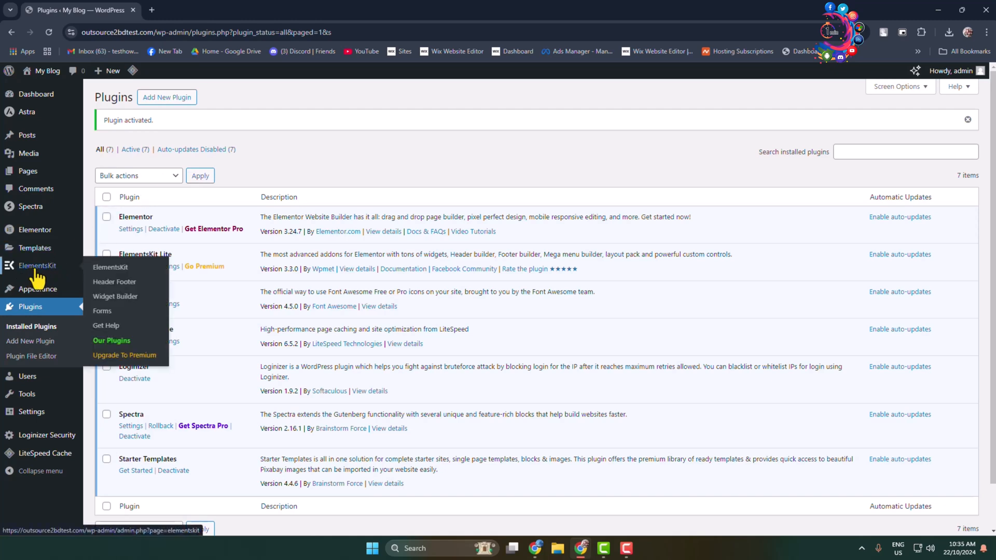
mouse_move(115, 281)
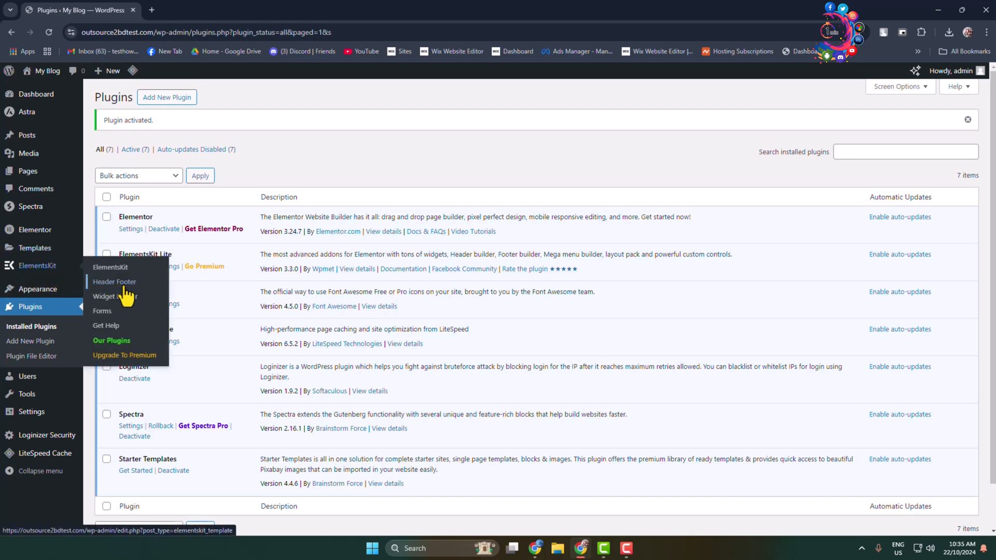
Add a header template titled 'mega menu', applied to the Entire Site and switched on
left_click(114, 281)
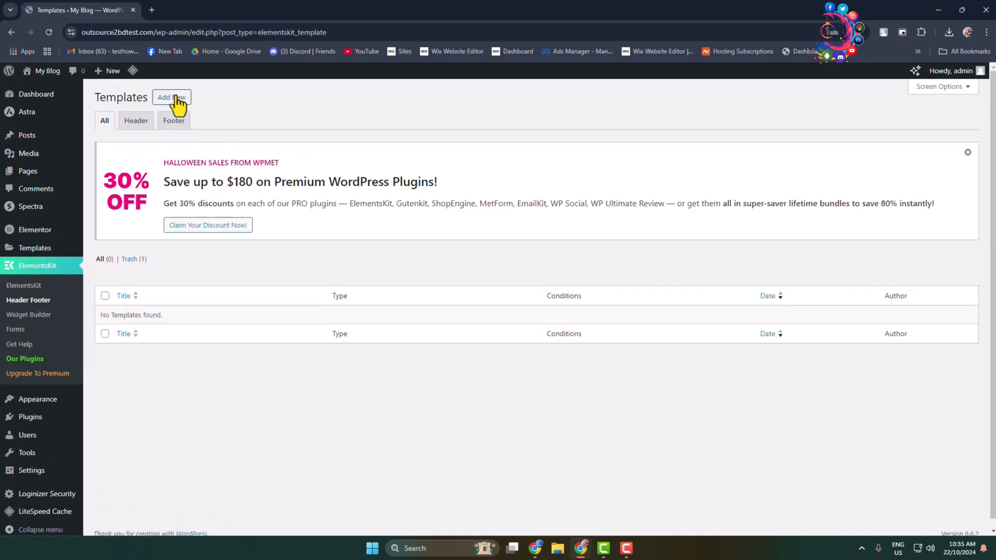
left_click(171, 97)
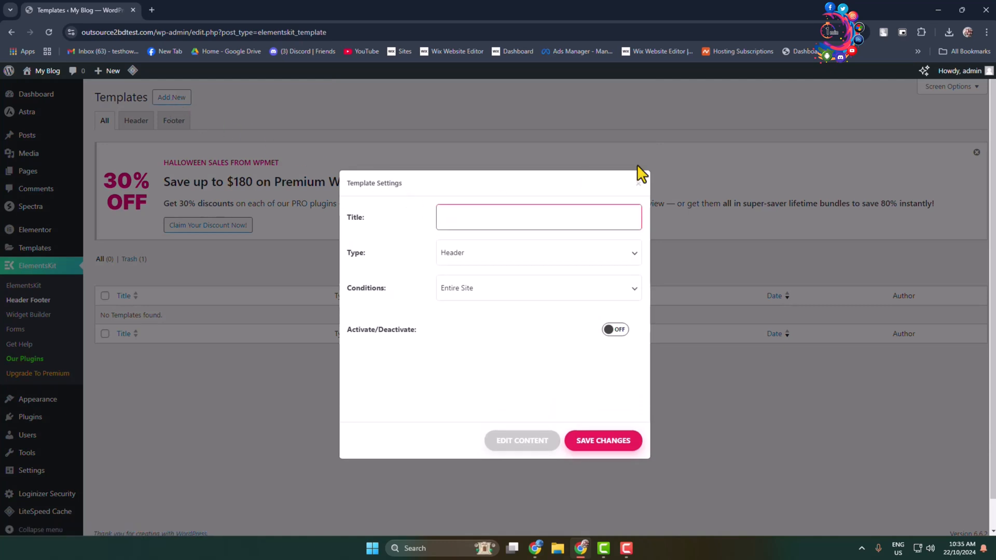
type("mega menu")
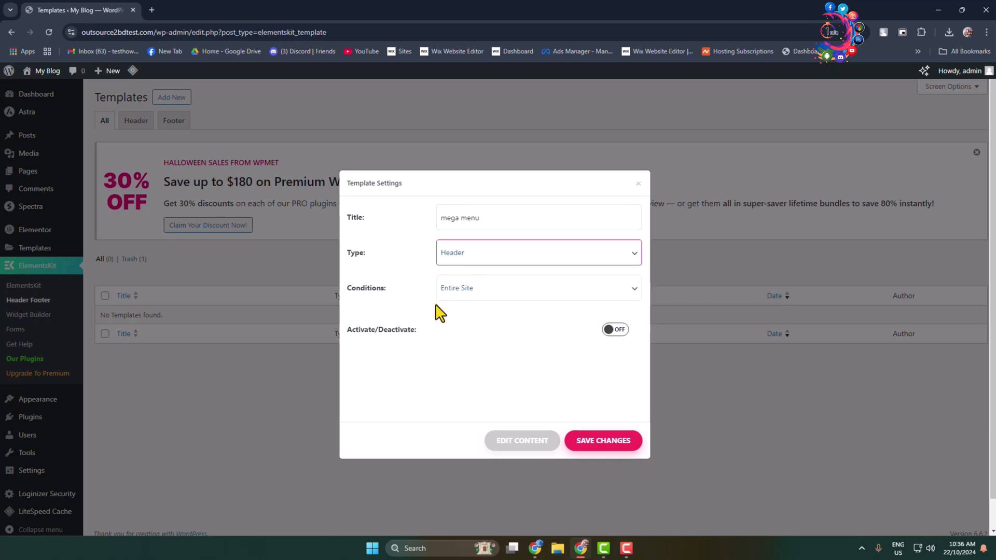
left_click(538, 287)
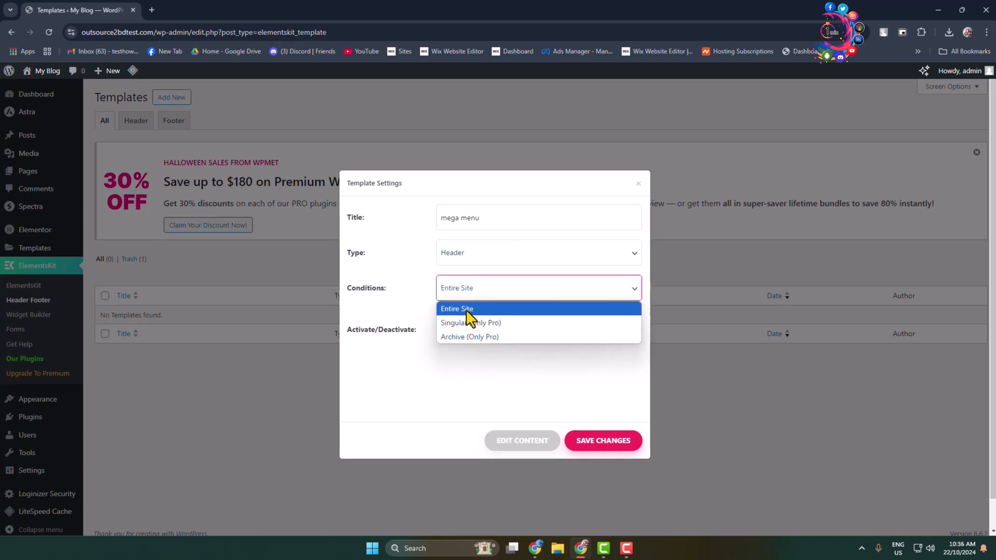
mouse_move(470, 315)
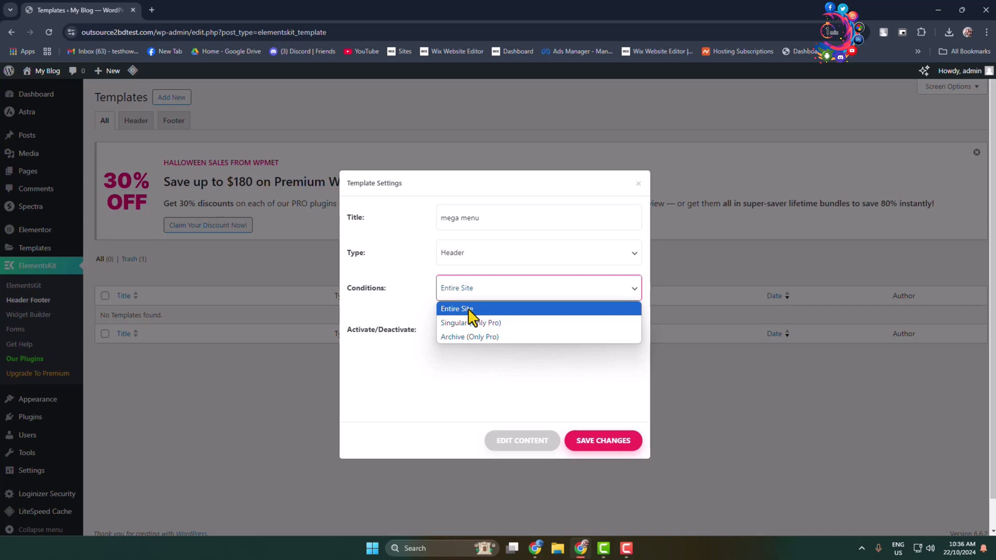
left_click(457, 309)
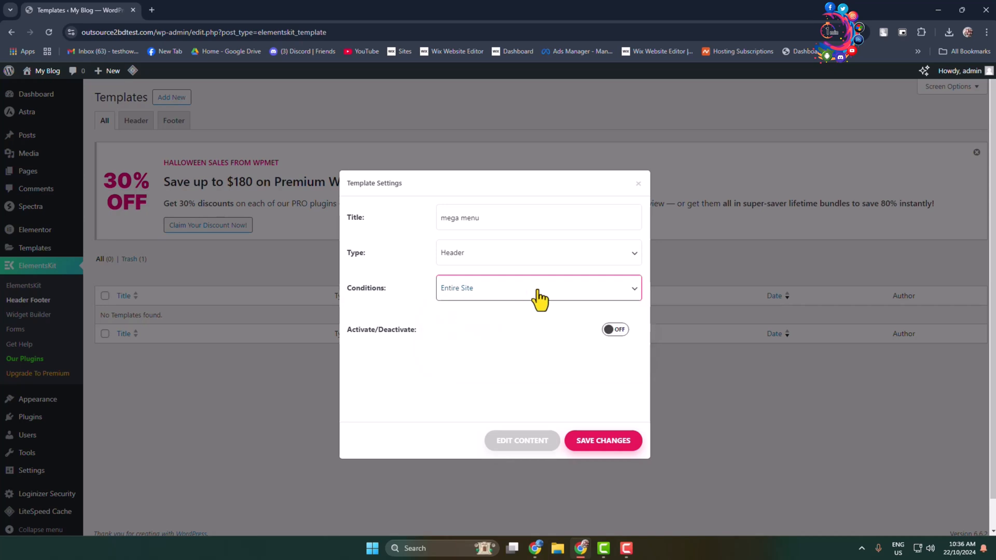
left_click(614, 329)
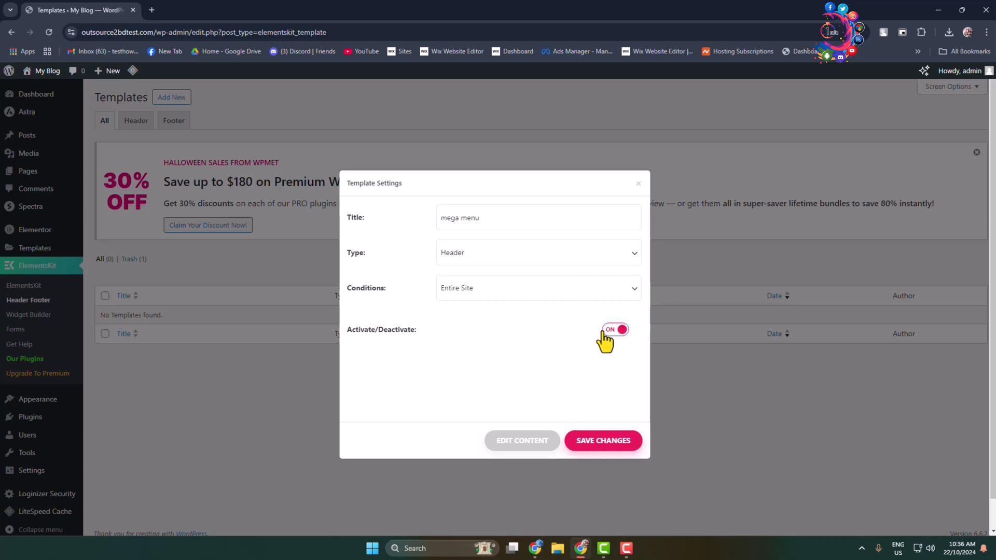
mouse_move(520, 457)
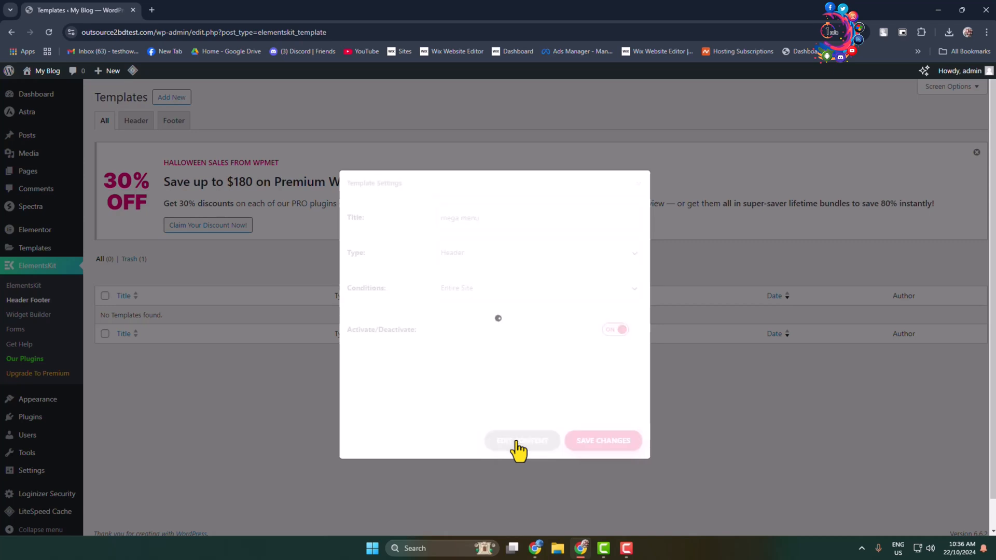
Place an ElementsKit Nav Menu widget showing the Primary Menu in the header and publish it
left_click(522, 440)
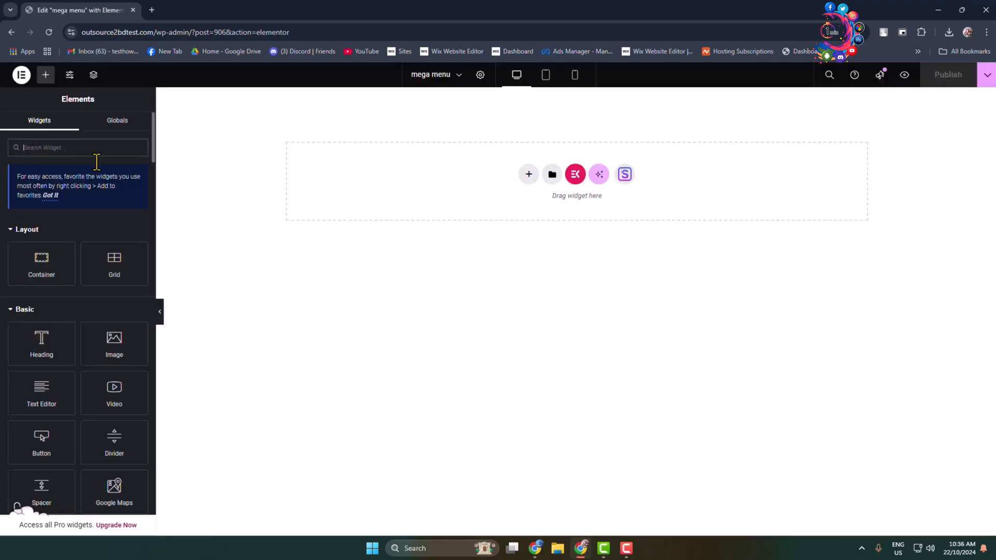
type("menu")
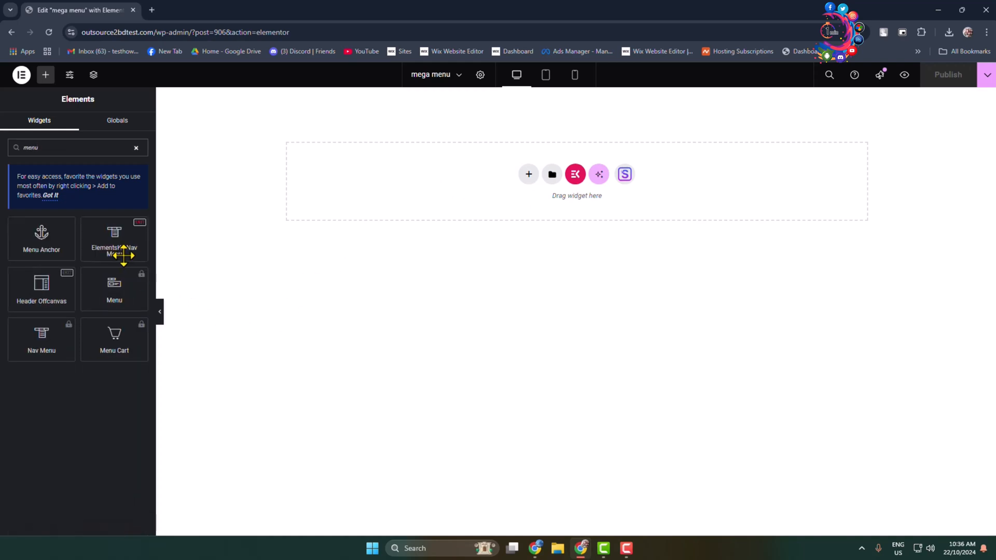
mouse_move(79, 253)
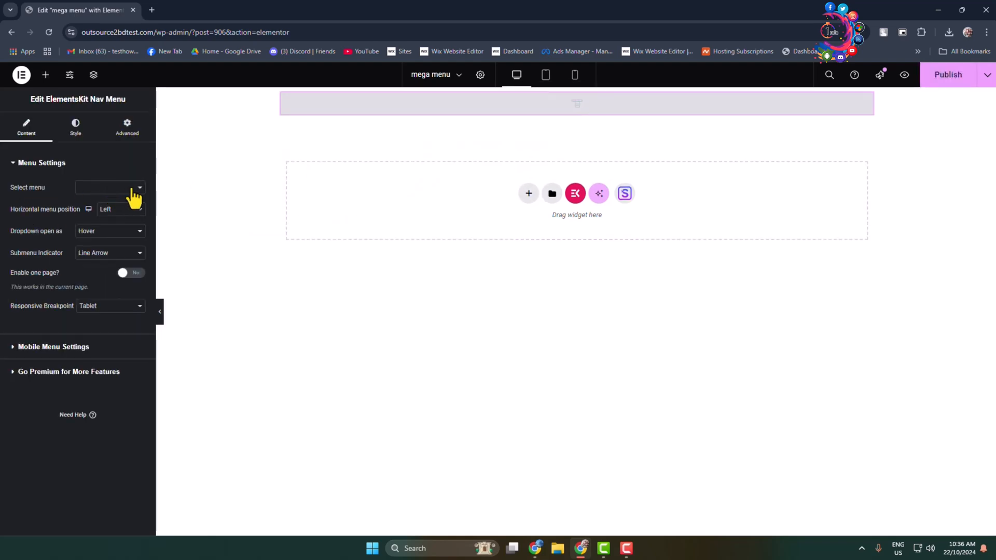
left_click(138, 187)
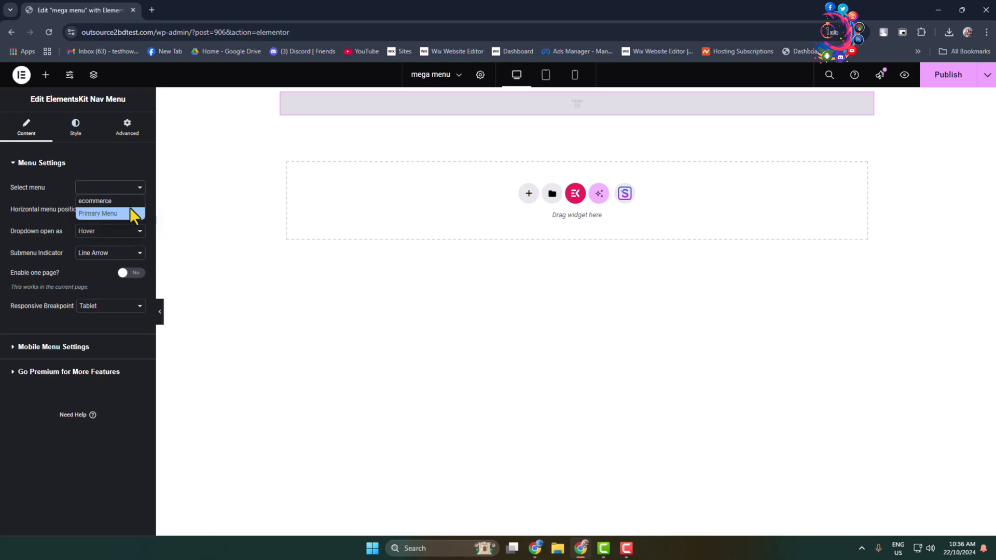
mouse_move(102, 221)
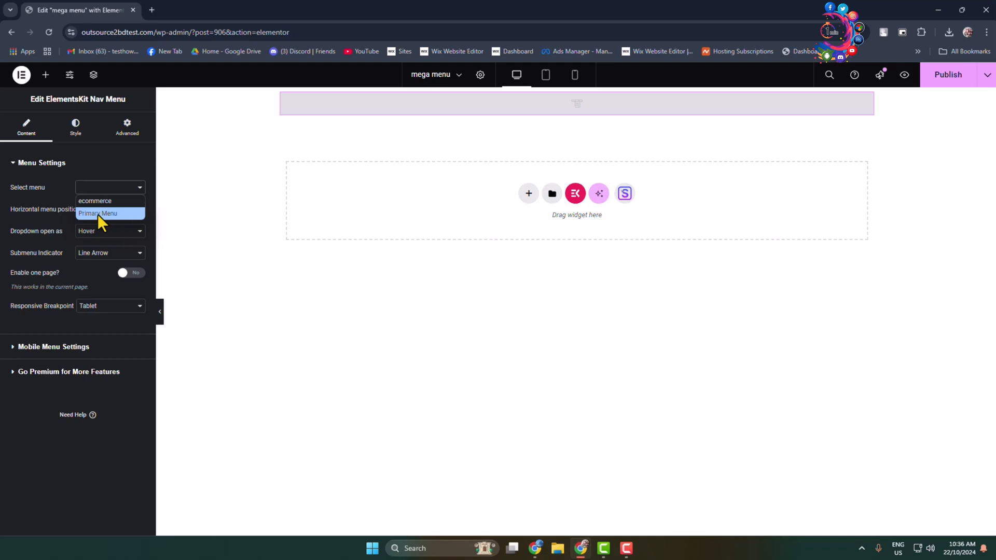
left_click(99, 213)
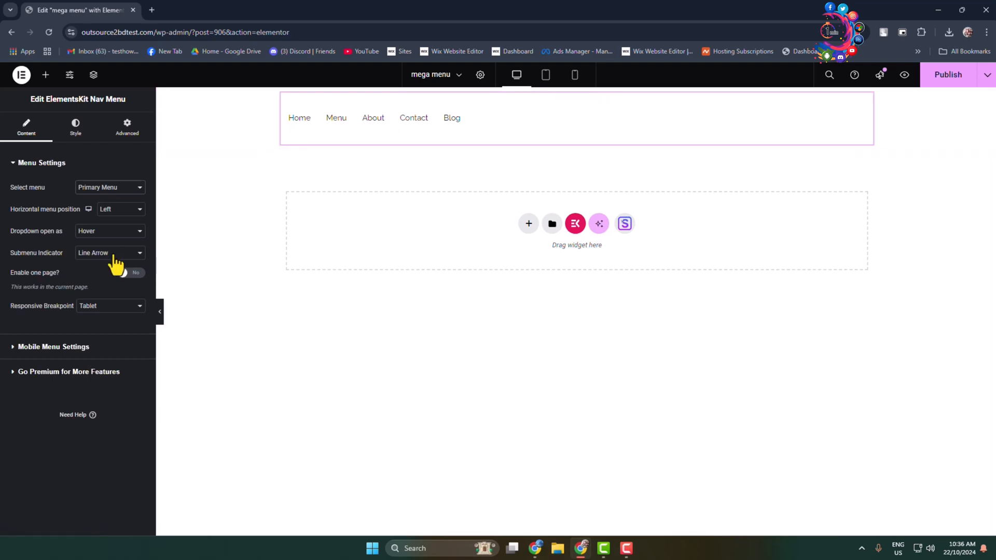
mouse_move(143, 299)
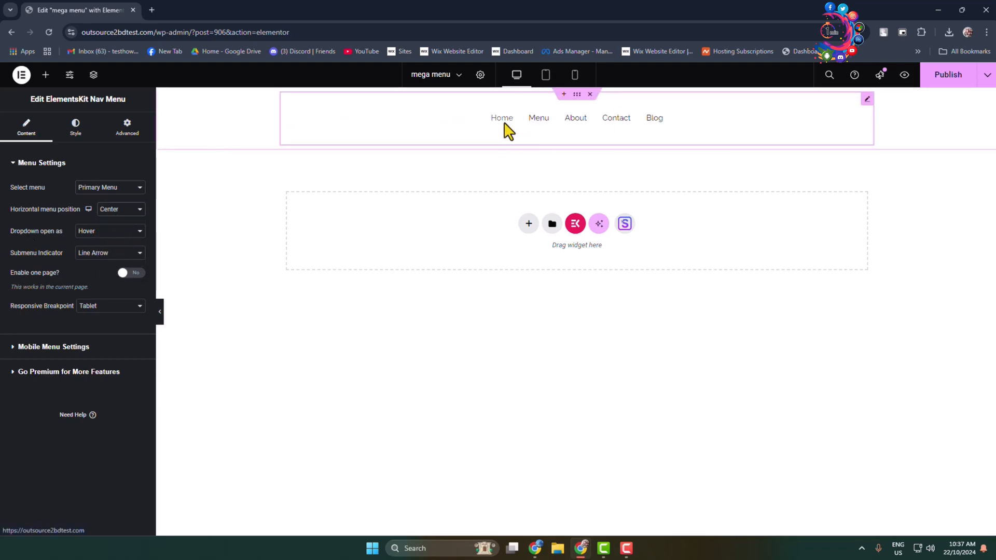
left_click(947, 75)
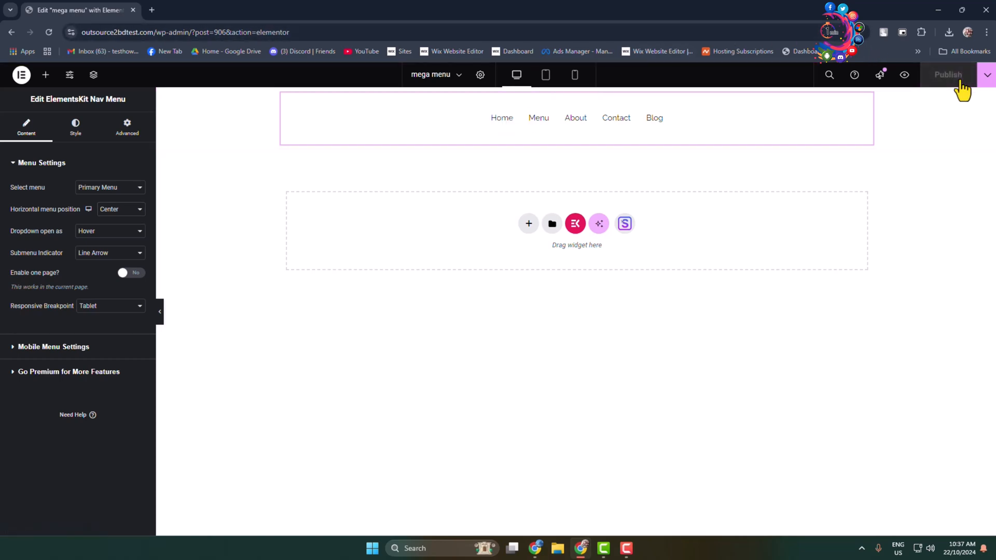
mouse_move(10, 32)
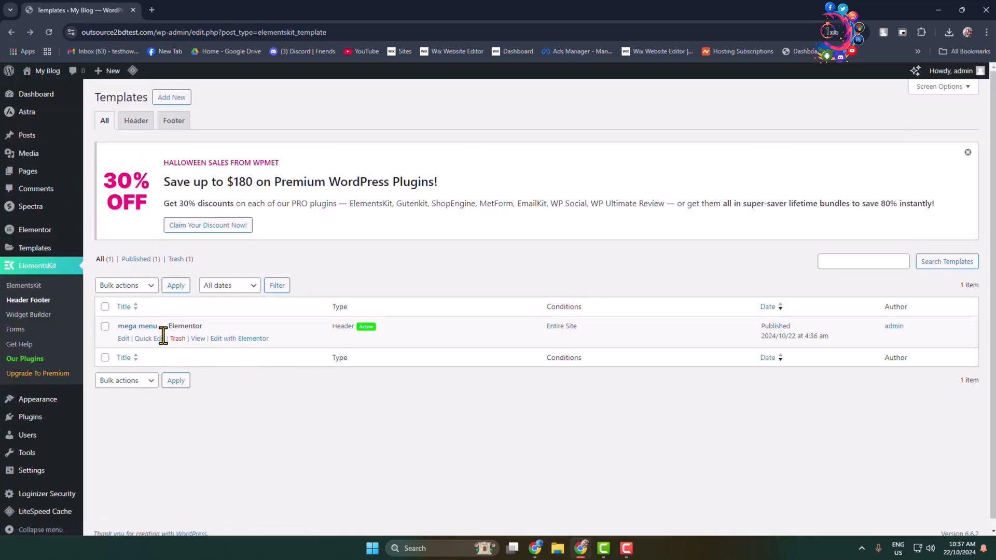
mouse_move(457, 360)
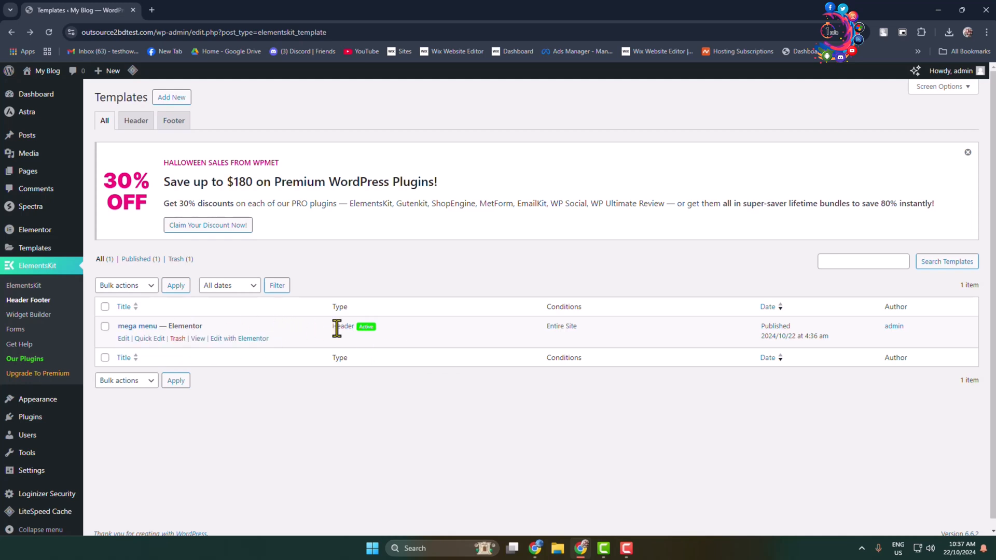
mouse_move(438, 445)
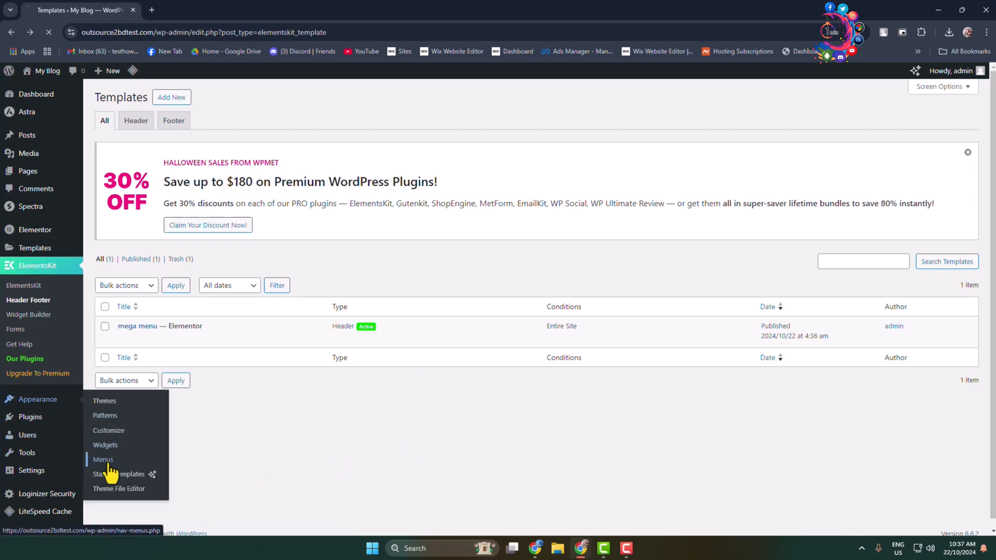
Go to Appearance > Menus to view the Primary Menu items
left_click(103, 460)
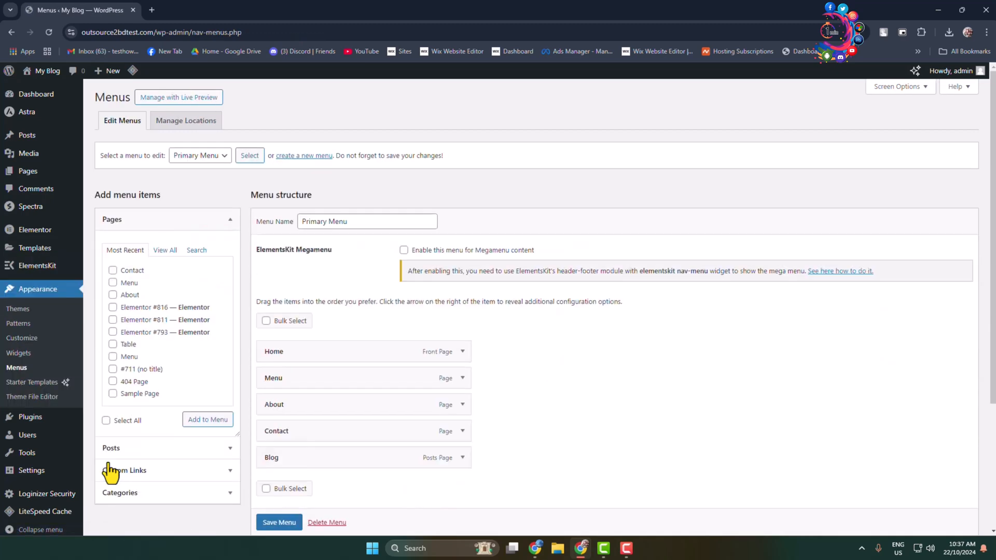
scroll("down", 3)
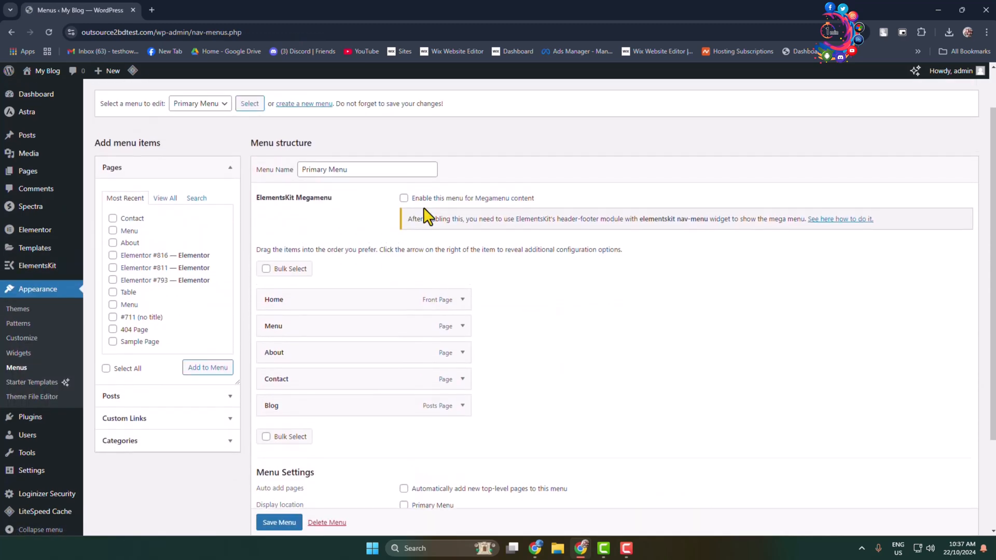
Load the Primary Menu and tick 'Enable this menu for Megamenu content'
left_click(199, 103)
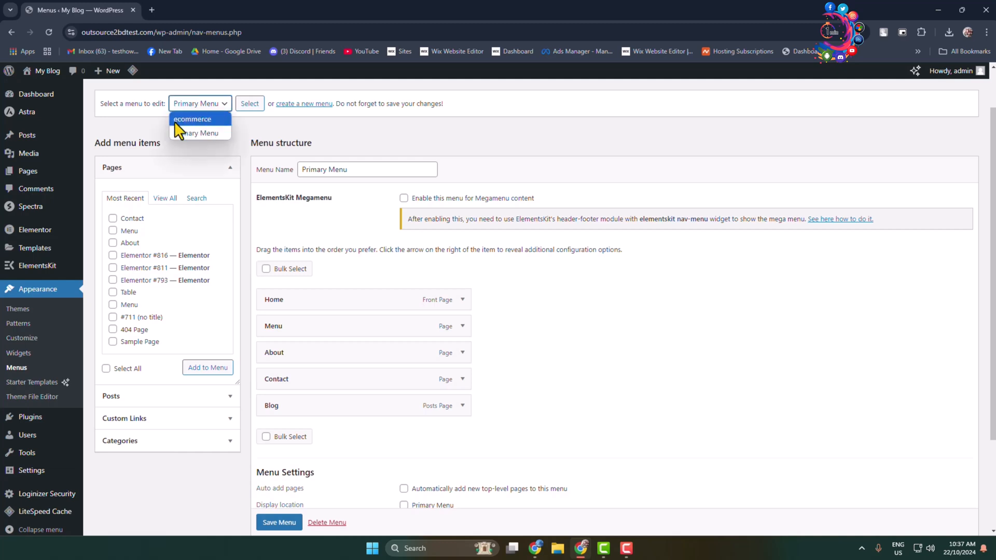
left_click(199, 103)
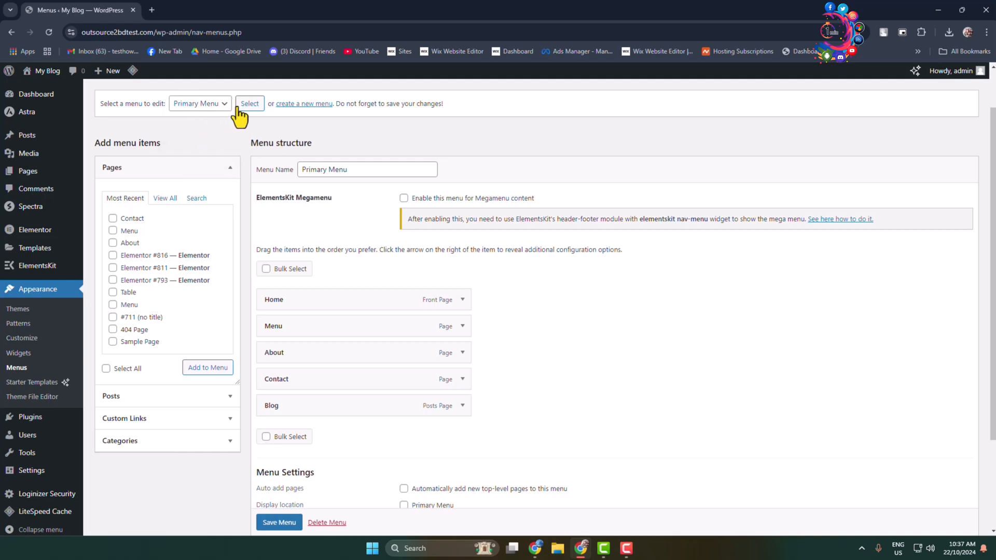
mouse_move(254, 210)
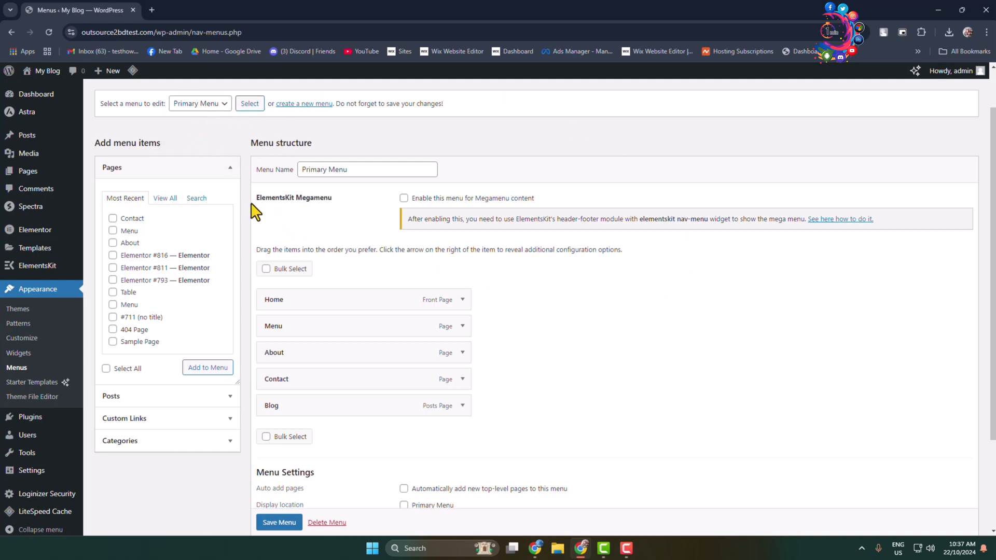
mouse_move(369, 213)
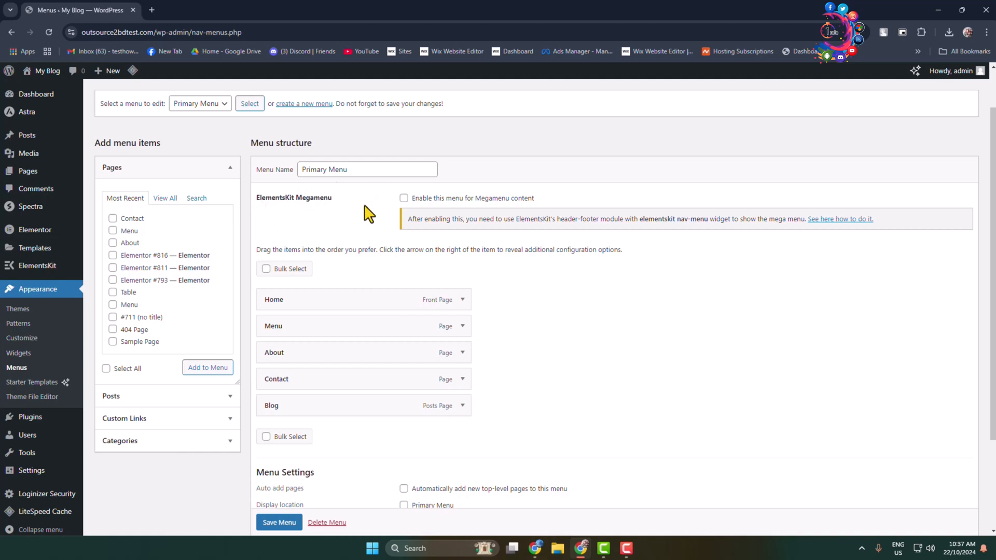
mouse_move(423, 221)
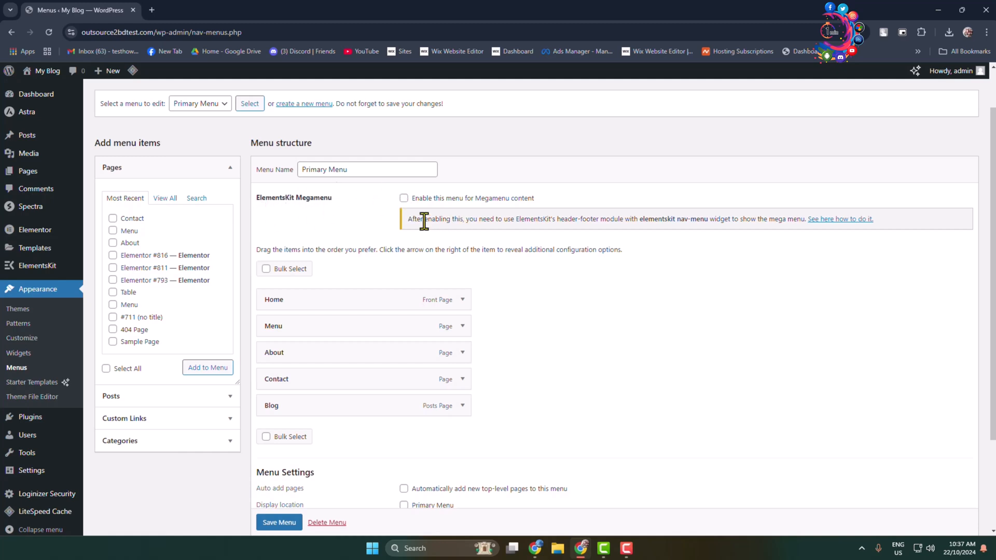
left_click(403, 197)
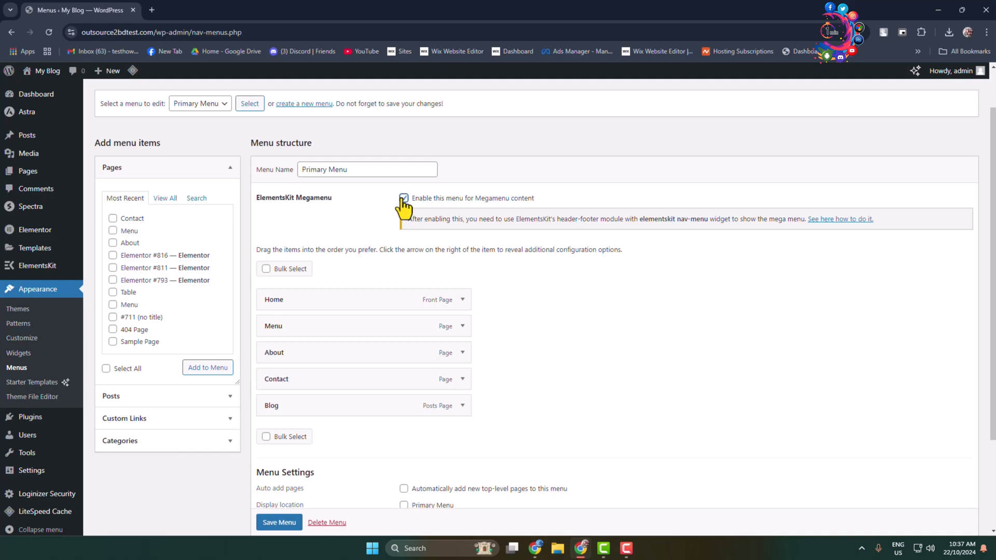
left_click(404, 198)
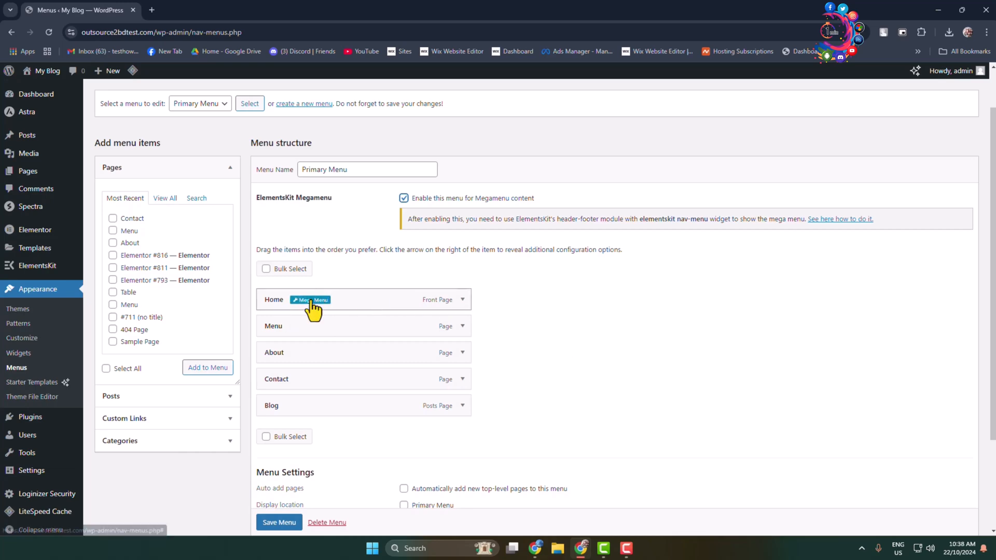
Enable the Home item's mega menu and enter its content editor with the ElementsKit library
left_click(310, 299)
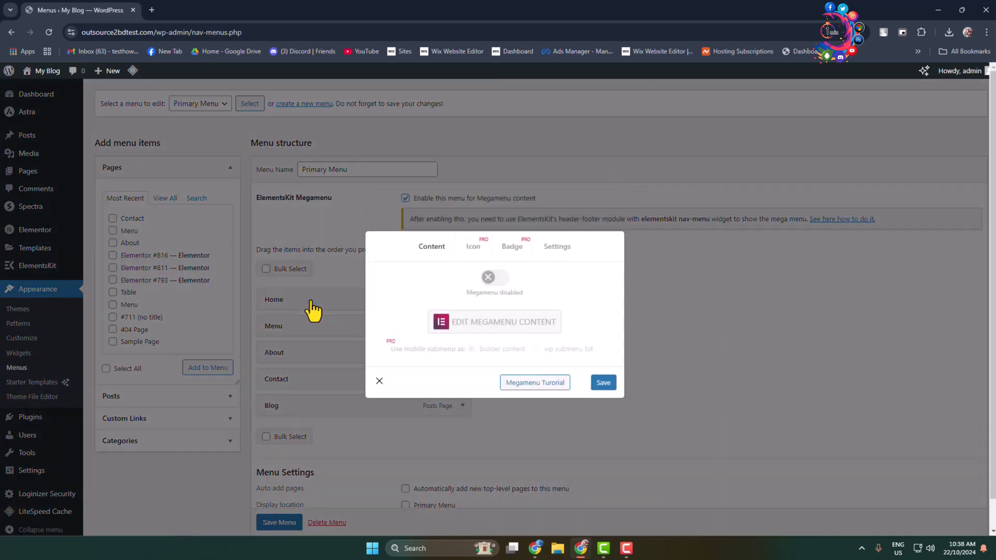
left_click(494, 276)
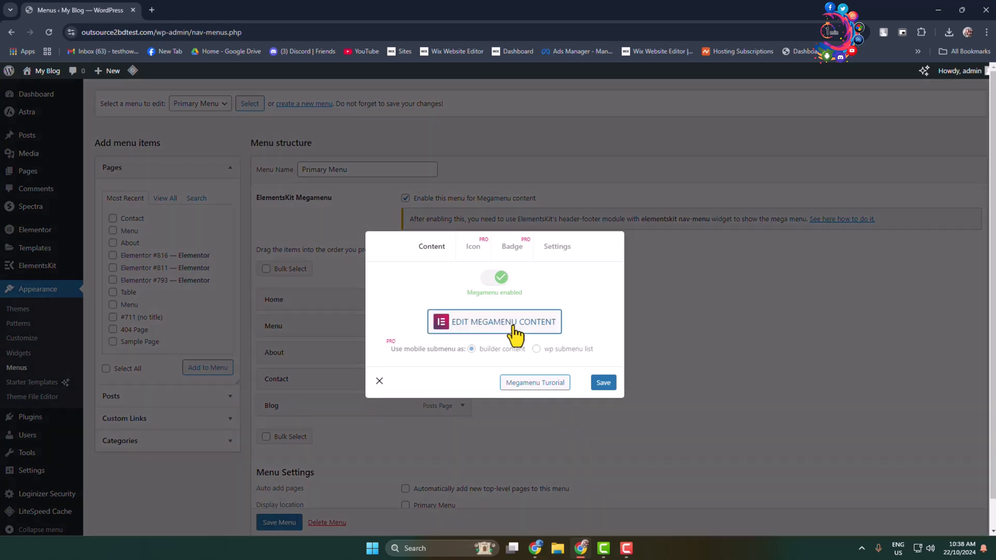
left_click(494, 321)
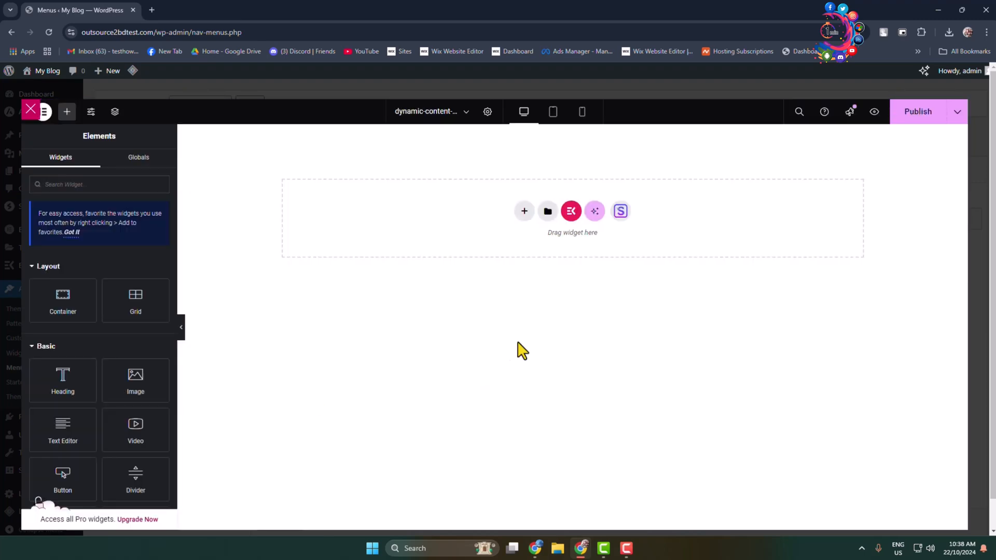
mouse_move(570, 211)
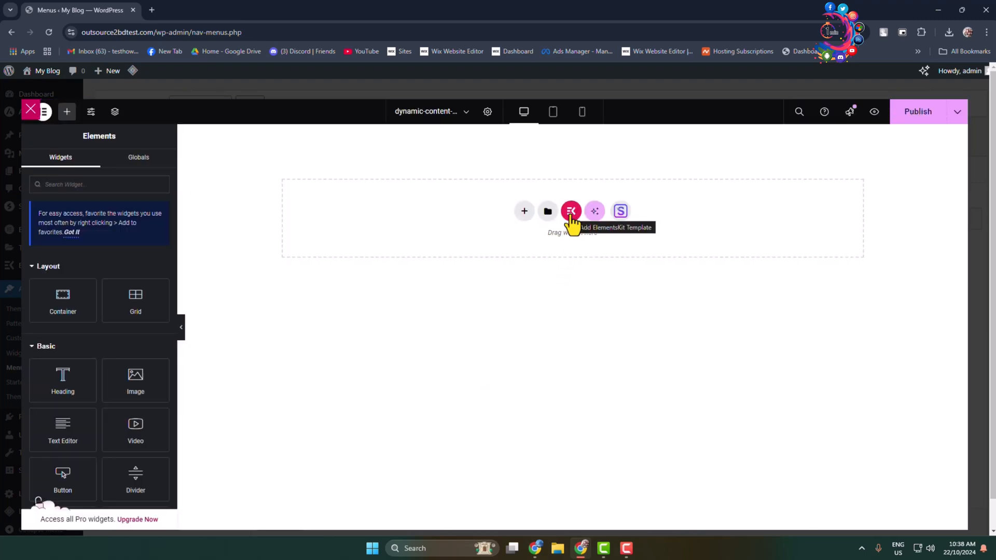
left_click(569, 211)
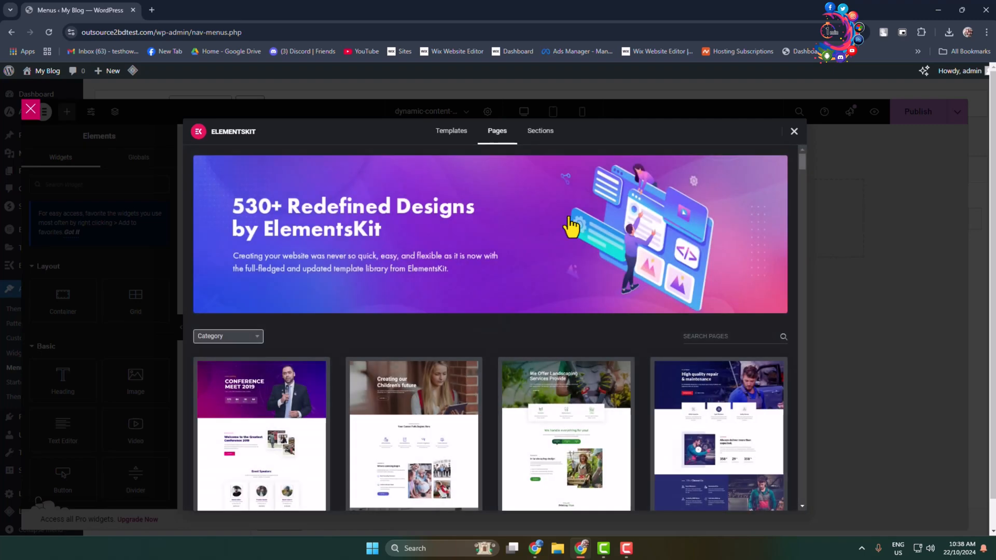
mouse_move(557, 233)
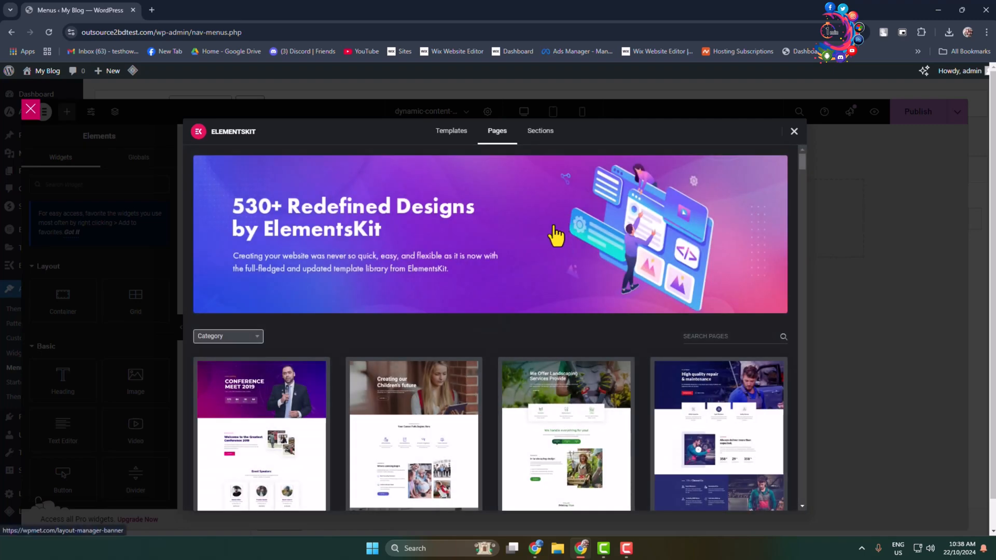
Filter the library to Megamenu sections and choose a ready-made mega menu section
left_click(540, 131)
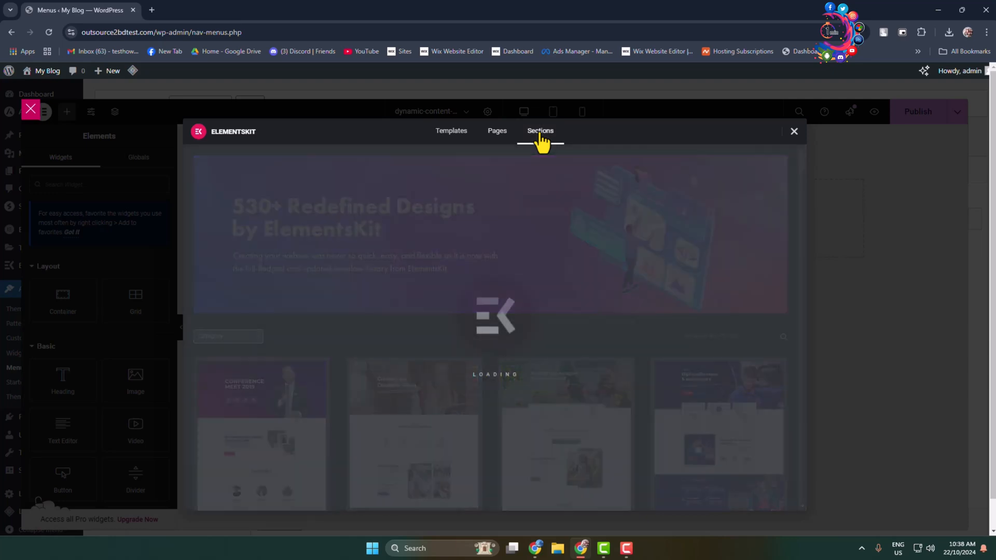
left_click(540, 130)
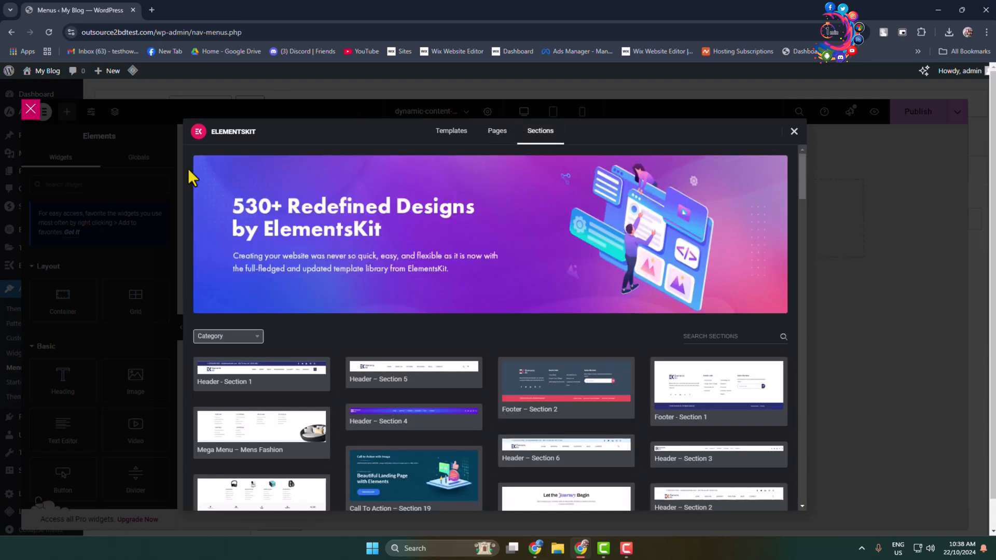
left_click(227, 336)
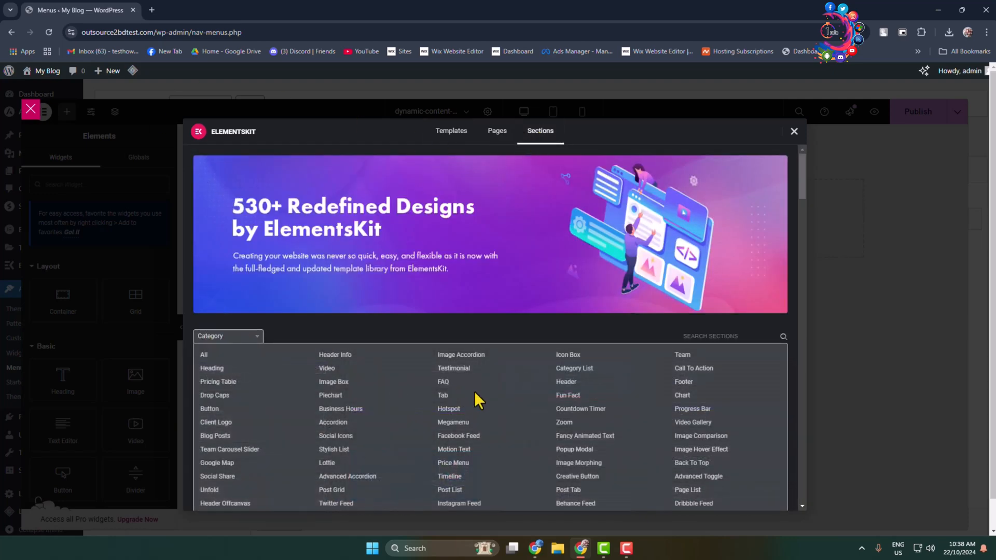
mouse_move(453, 427)
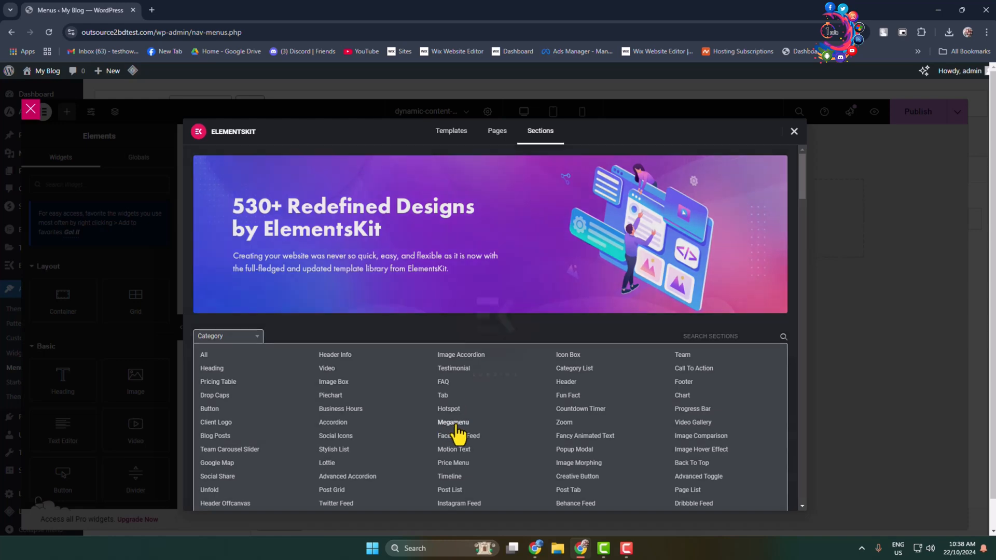
left_click(453, 422)
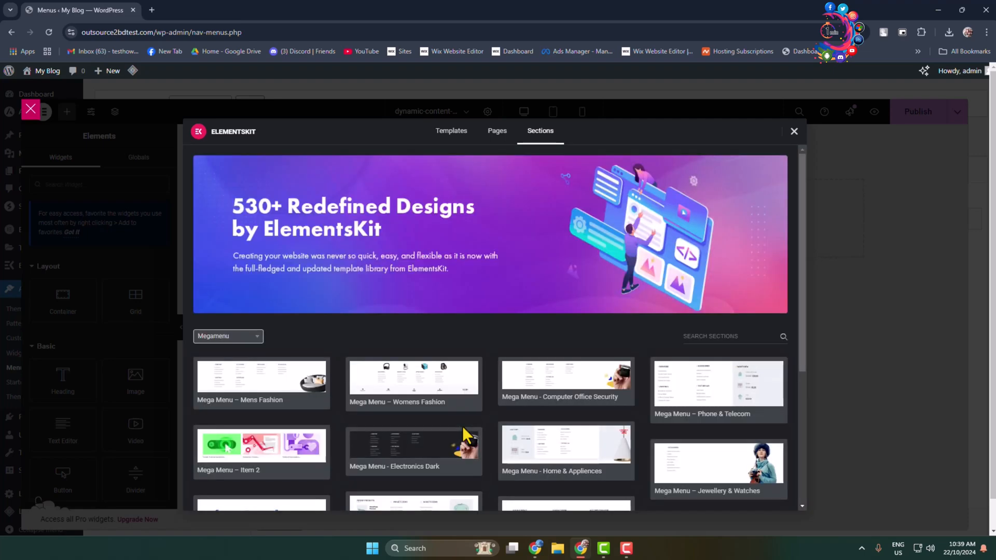
scroll("down", 3)
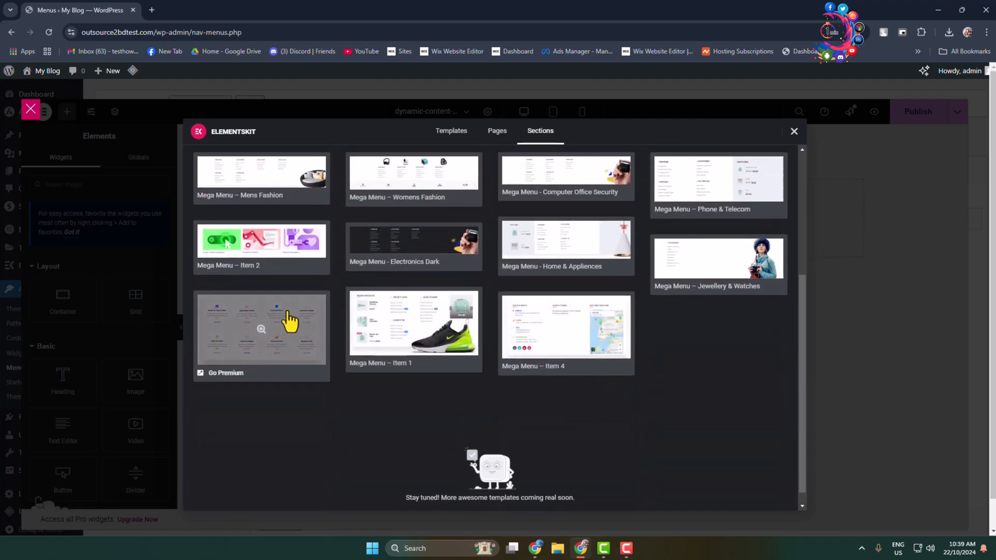
scroll("down", 3)
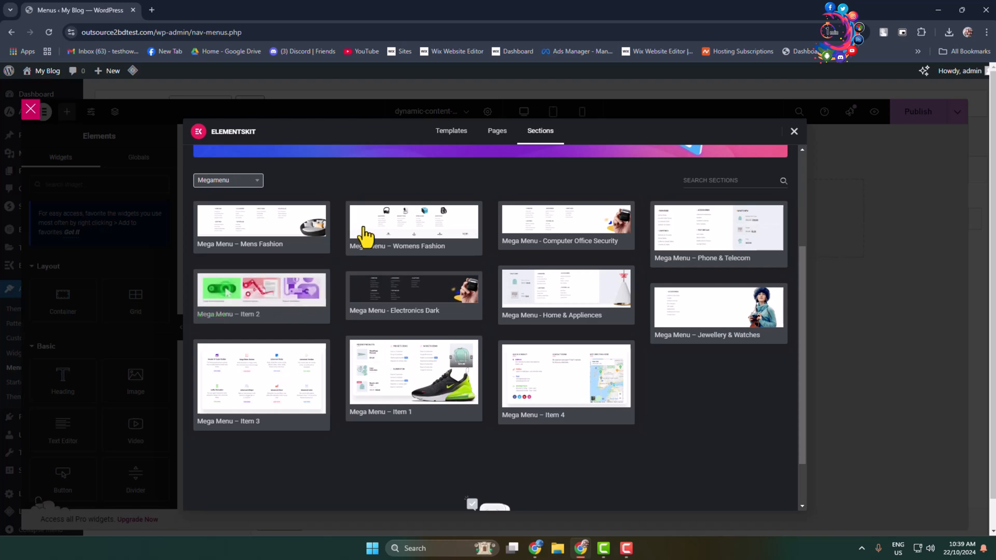
left_click(414, 228)
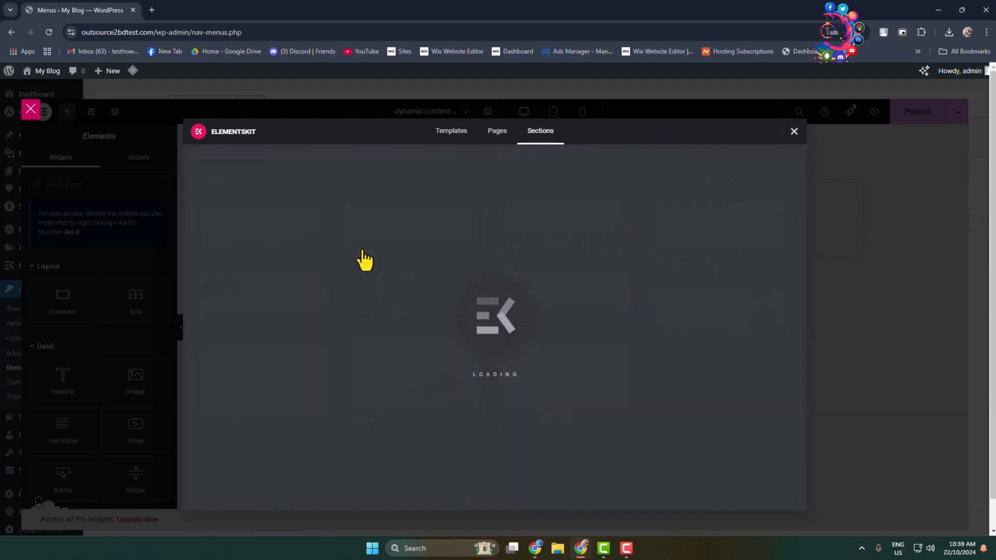
Replace the earbuds image in the Electronics column of the inserted section
left_click(794, 131)
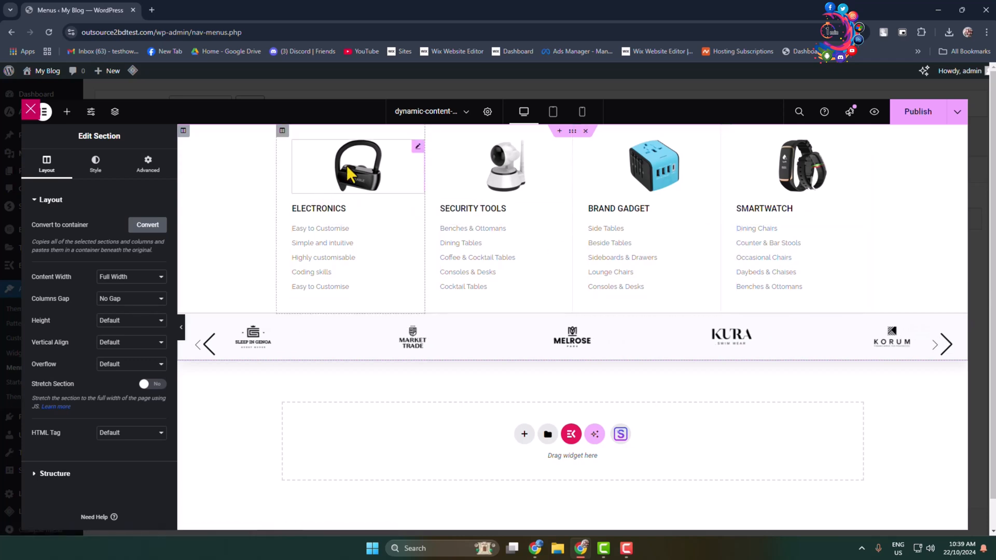
left_click(357, 166)
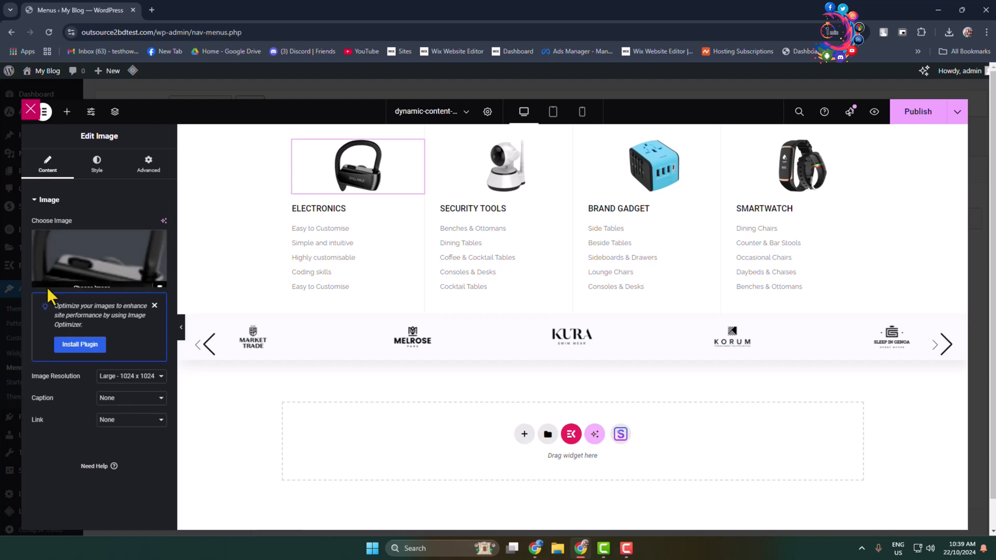
left_click(319, 208)
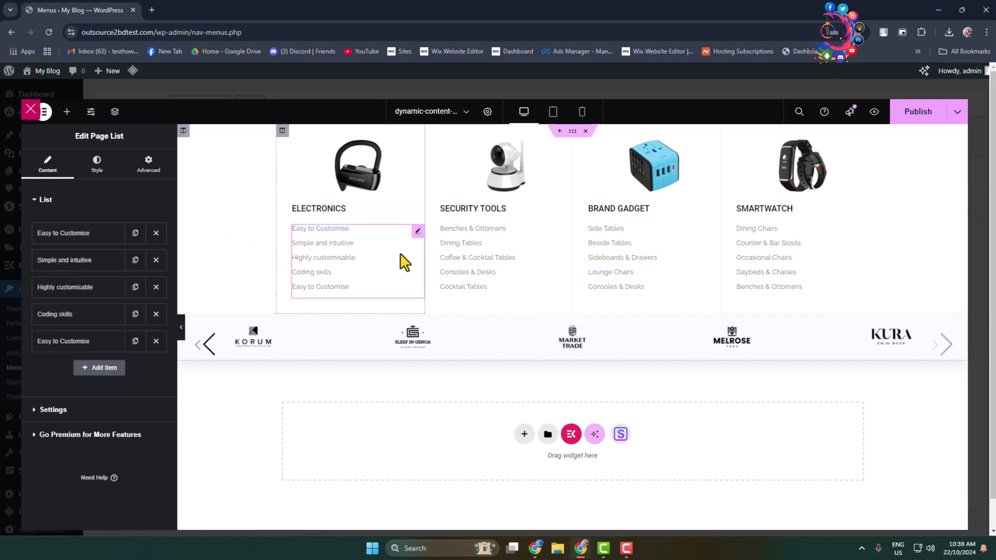
mouse_move(305, 248)
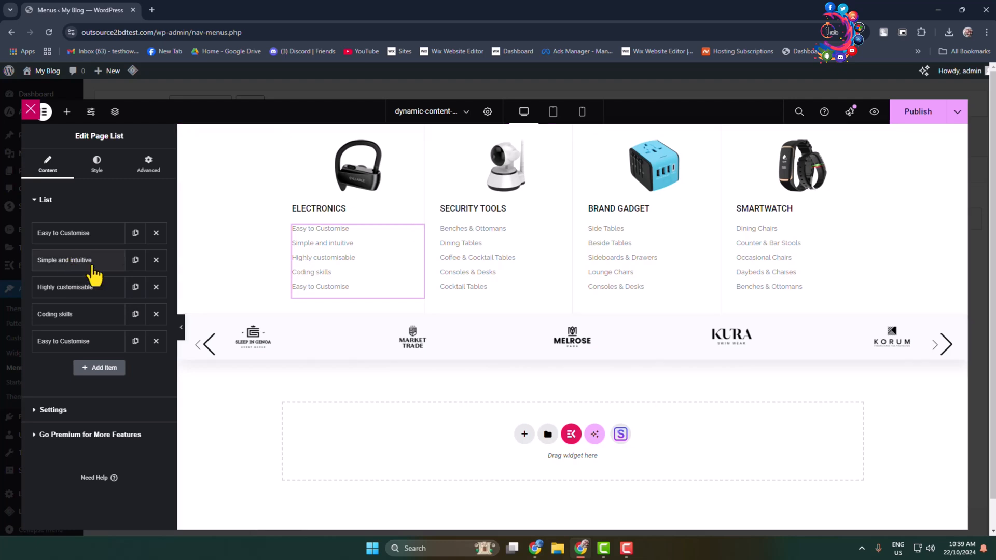
Review the 'Simple and intuitive' feature list item in the Page List widget
left_click(64, 259)
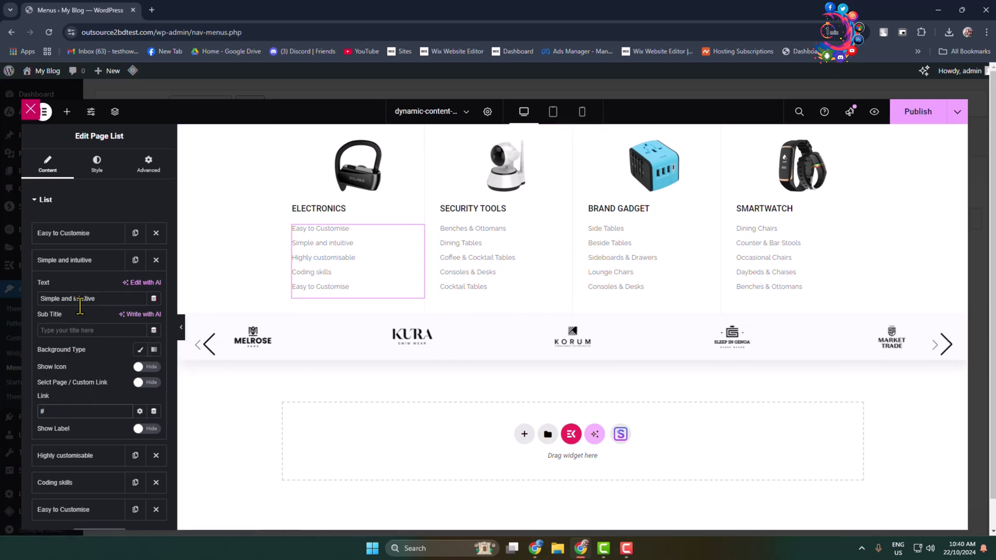
left_click(44, 200)
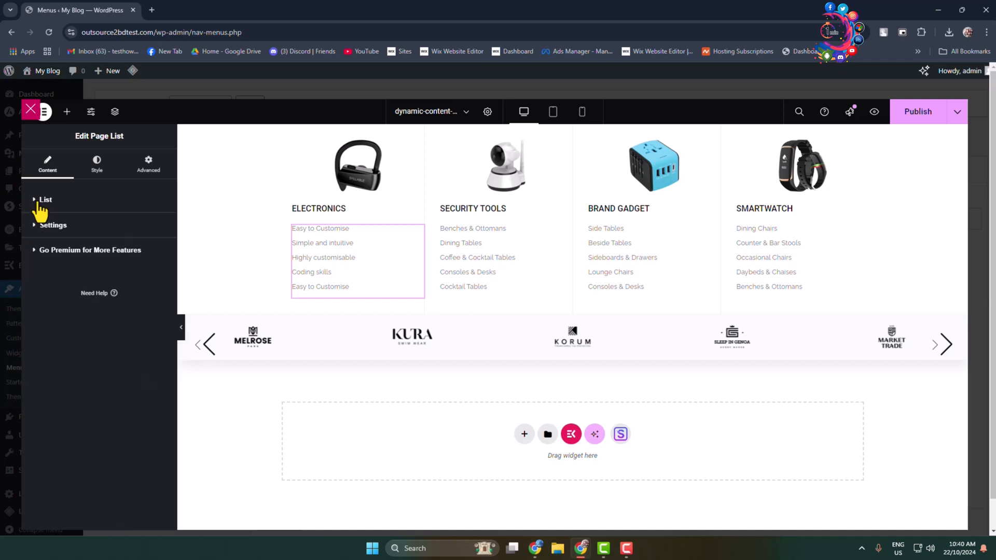
left_click(97, 163)
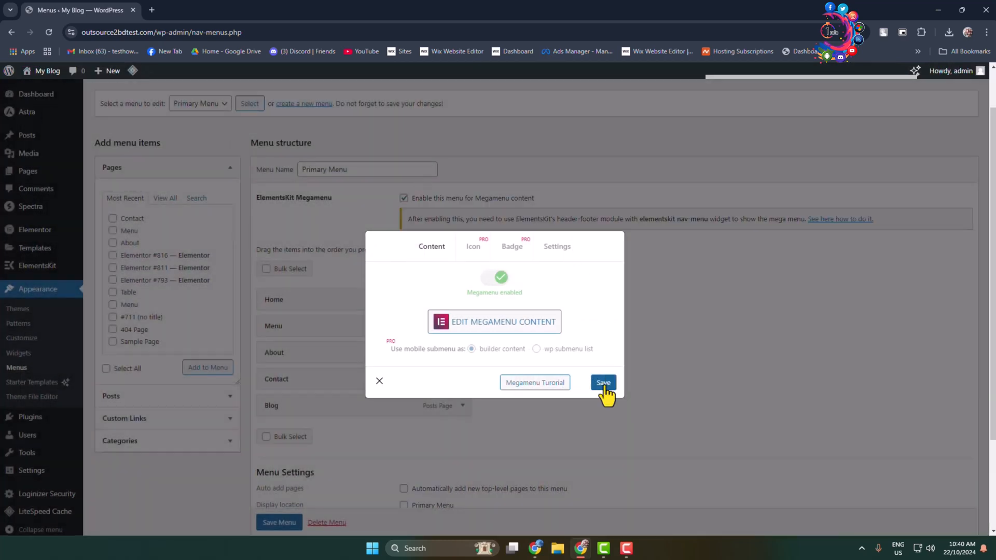
mouse_move(380, 381)
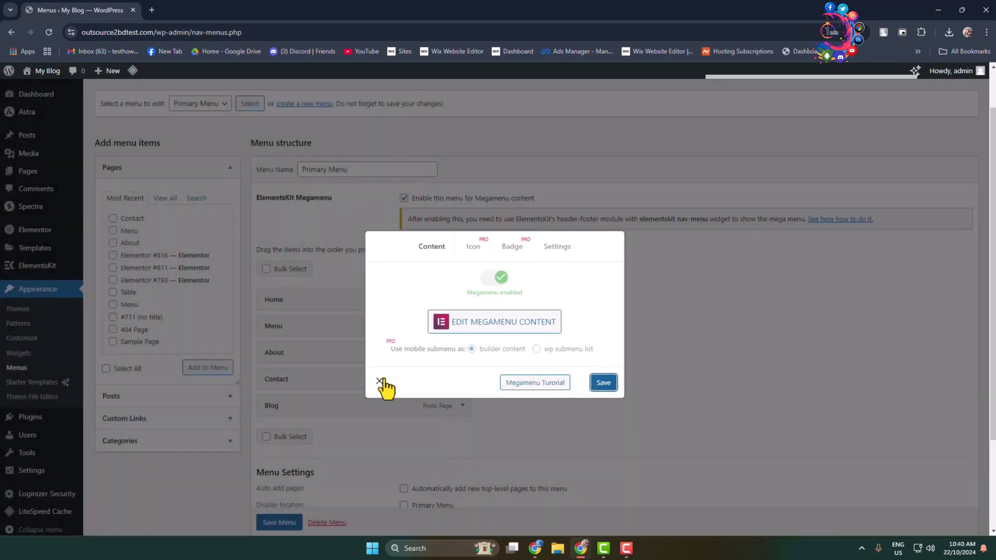
Close the Home mega menu settings and save the Primary Menu
left_click(379, 382)
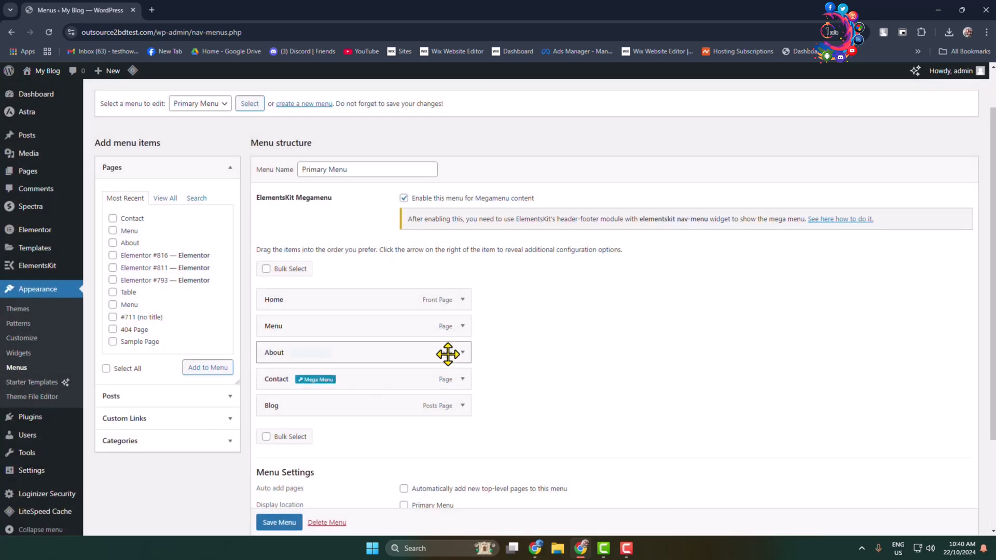
left_click(279, 522)
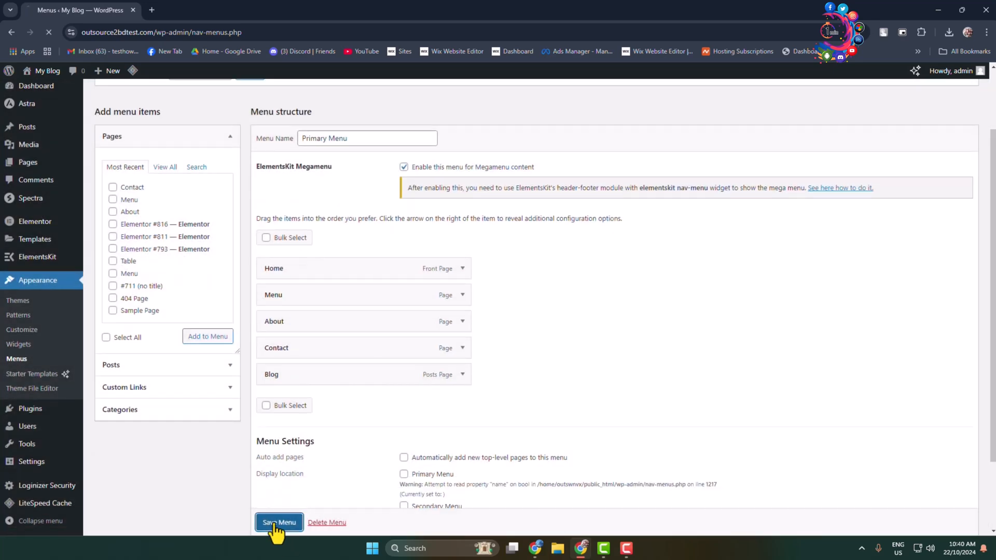
left_click(278, 522)
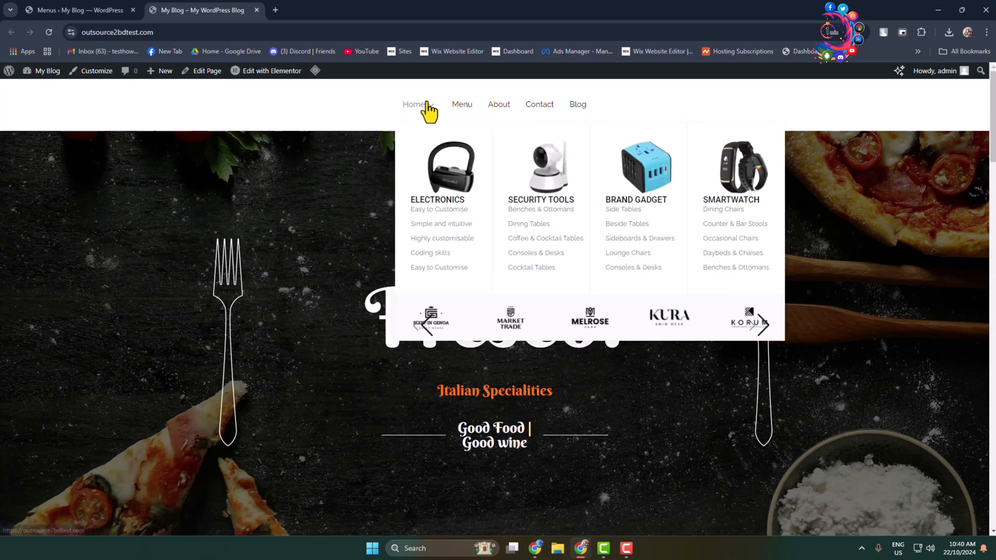
mouse_move(453, 138)
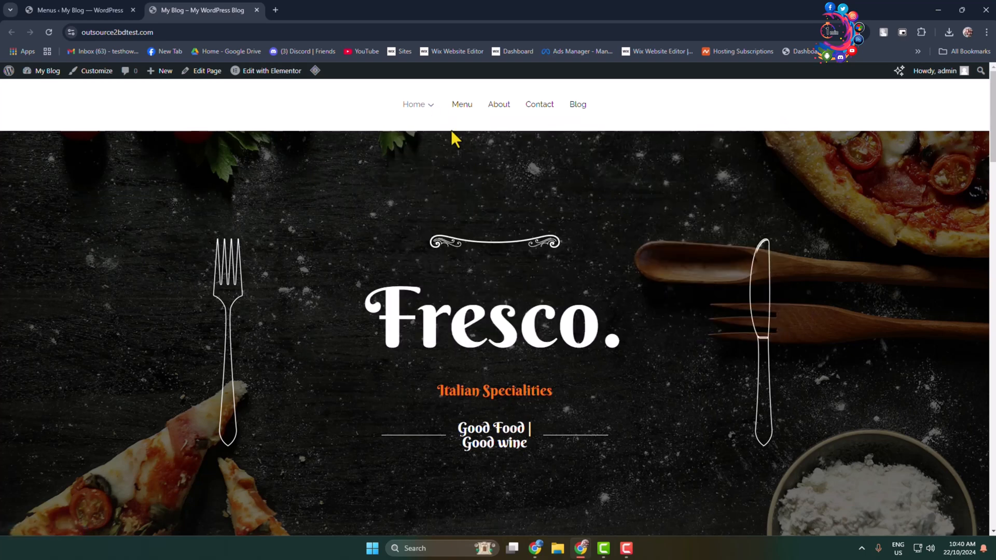
Check the Home mega menu on the live Fresco site and return to the Menus editor
left_click(414, 104)
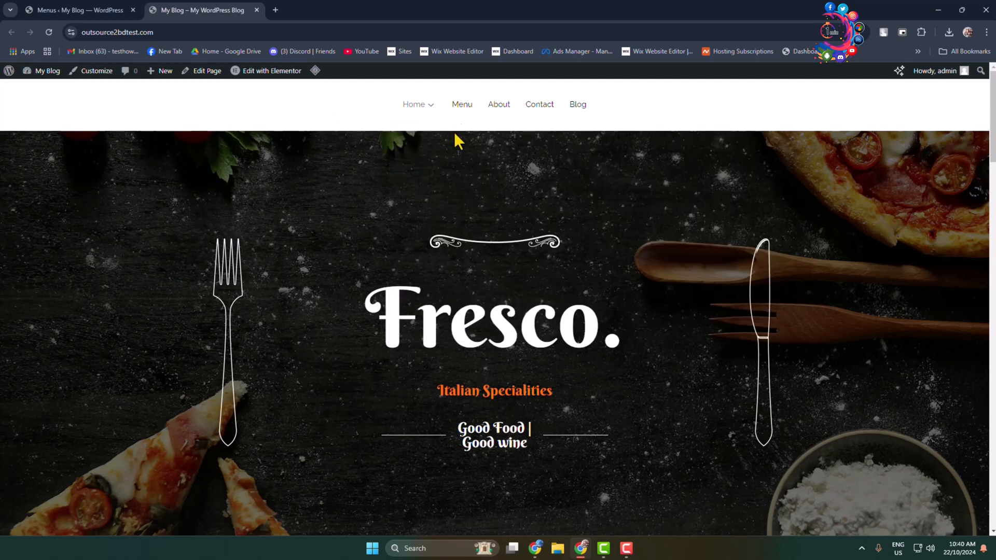
mouse_move(460, 115)
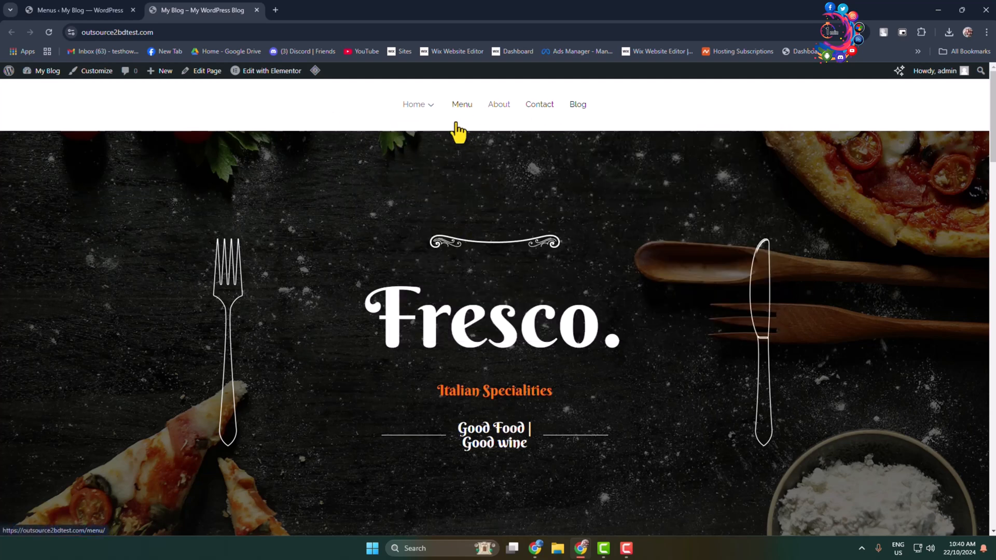
left_click(75, 10)
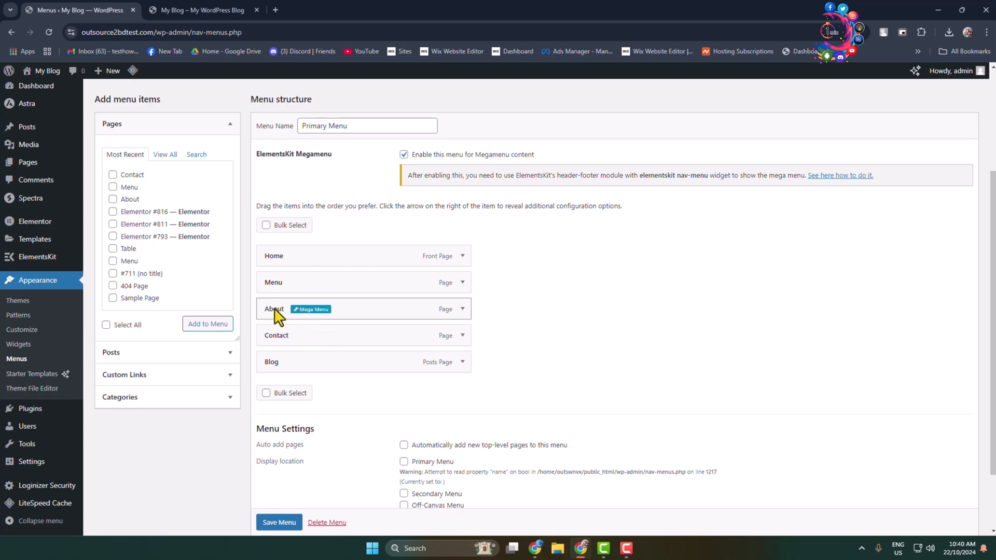
Enable the About item's mega menu and enter its content editor with the ElementsKit library
left_click(310, 310)
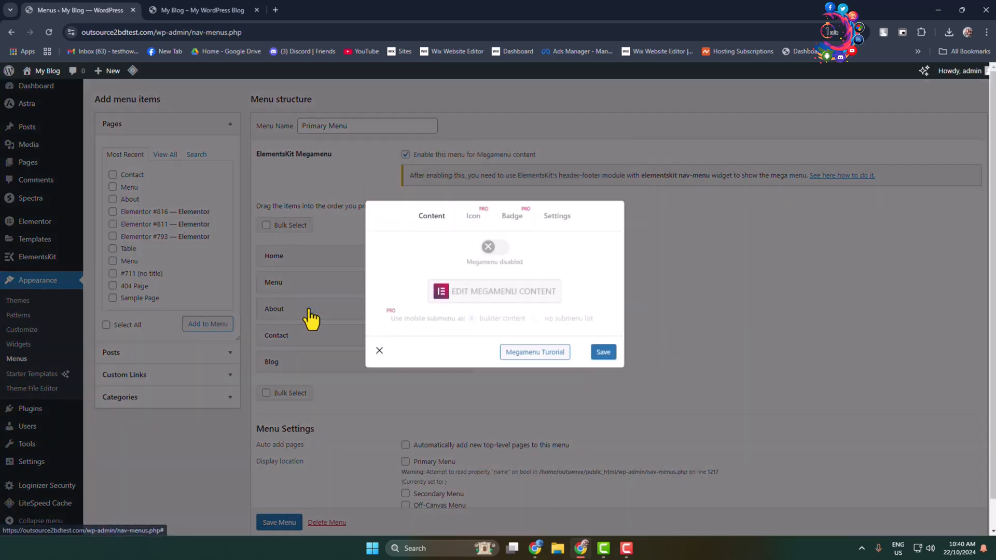
left_click(494, 247)
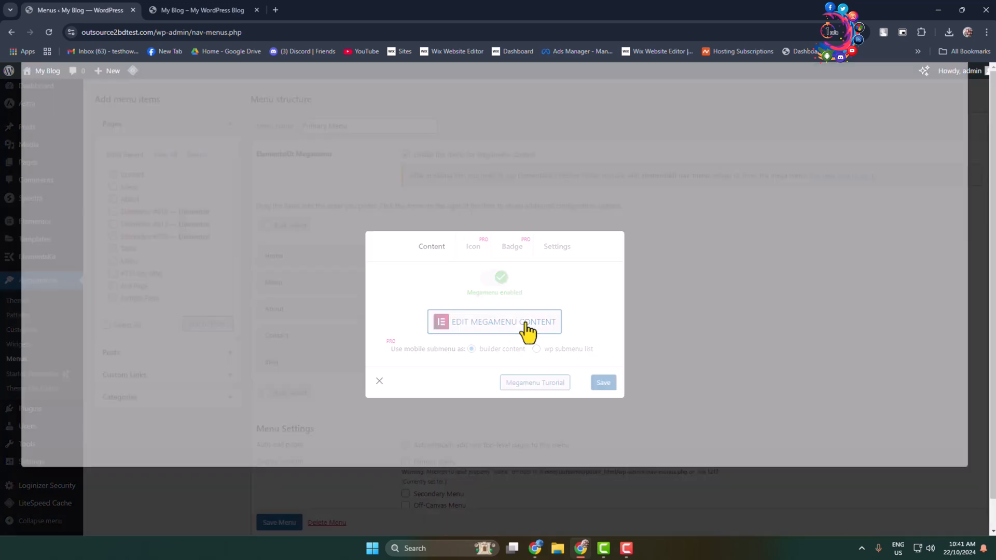
left_click(494, 322)
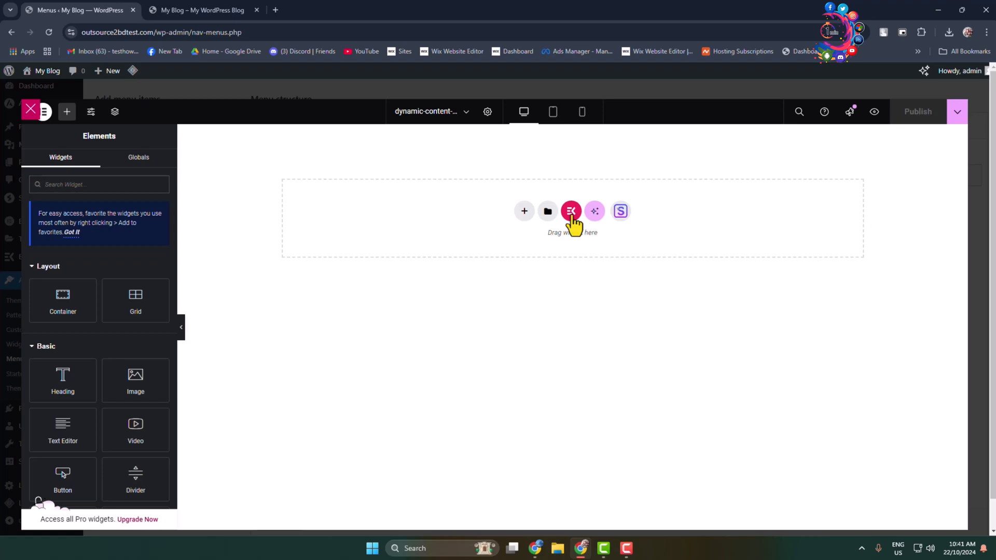
left_click(570, 210)
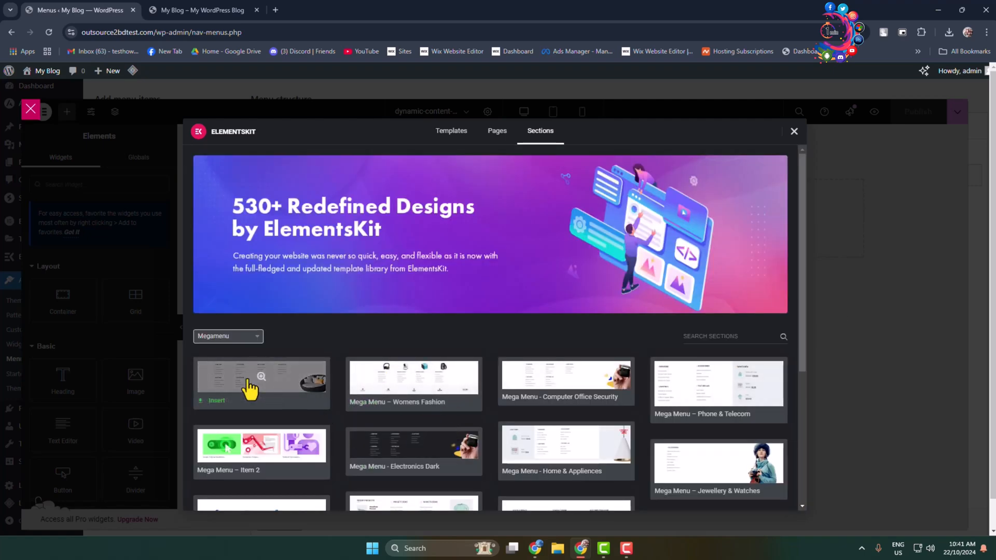
Insert the first Megamenu section template with Furniture, Accessories and Lightings columns and publish it
left_click(260, 382)
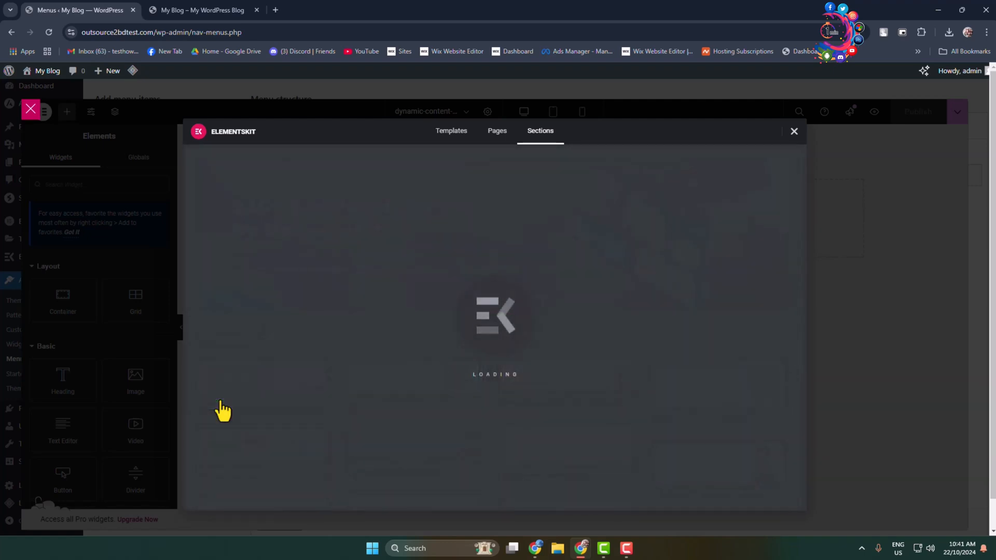
left_click(794, 132)
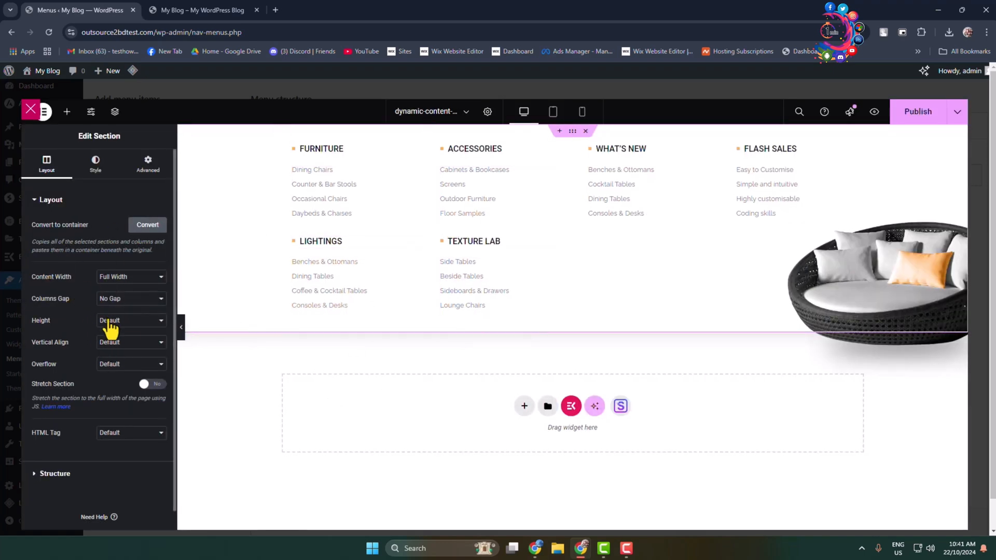
left_click(131, 276)
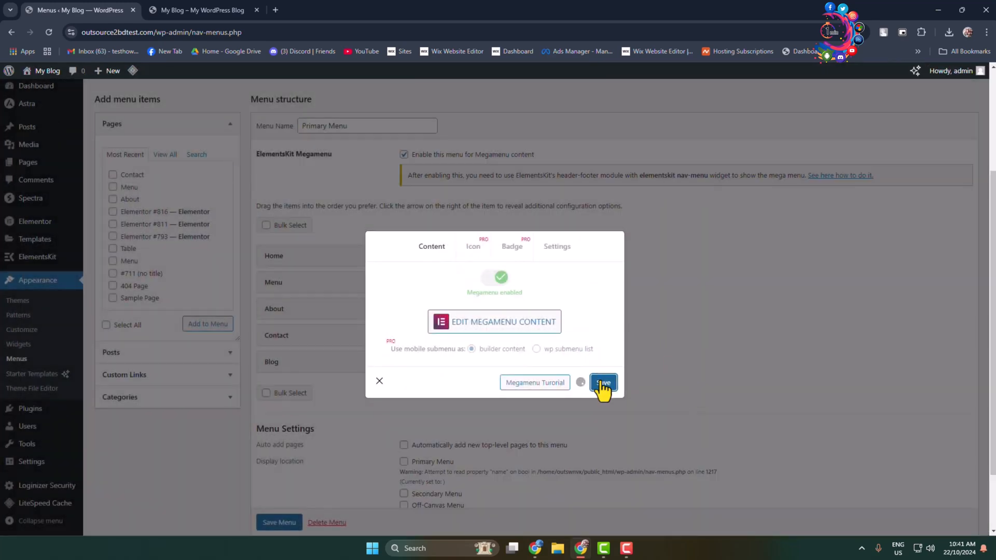
Close the About mega menu settings and save the updated Primary Menu
left_click(602, 383)
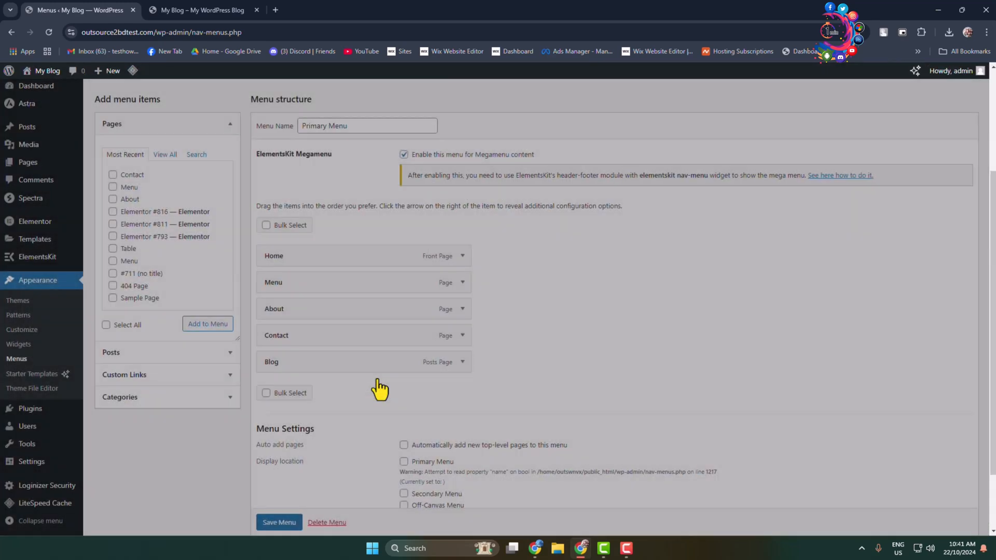
left_click(279, 521)
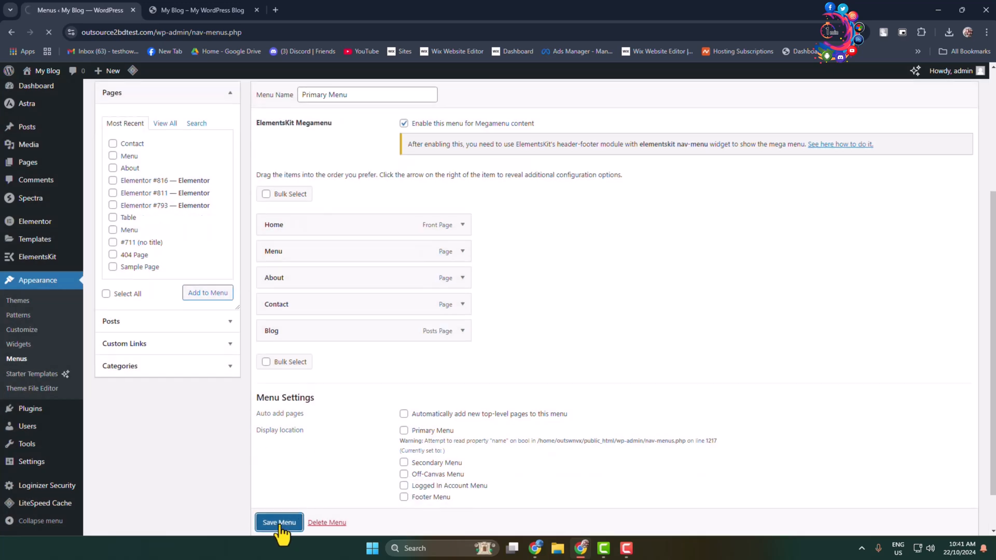
left_click(279, 522)
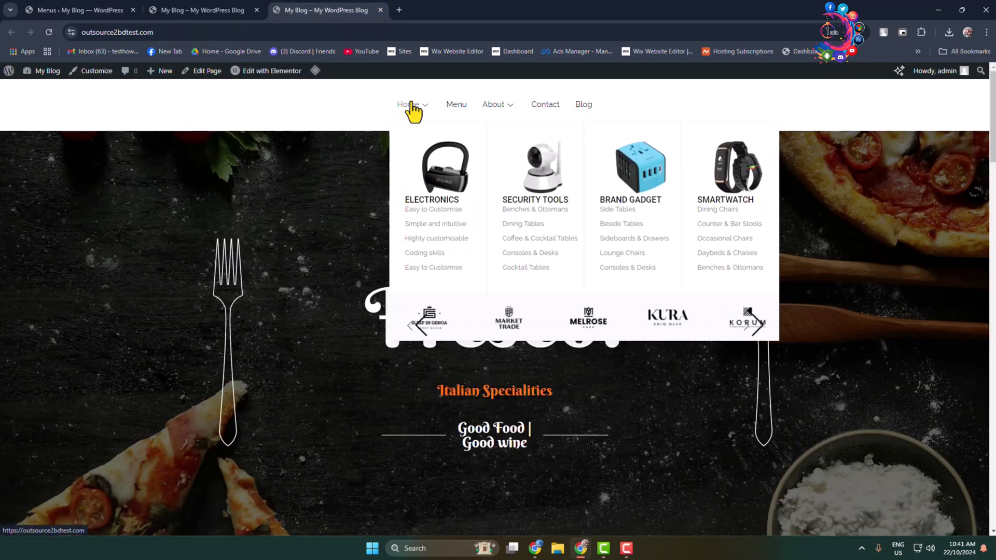
mouse_move(591, 168)
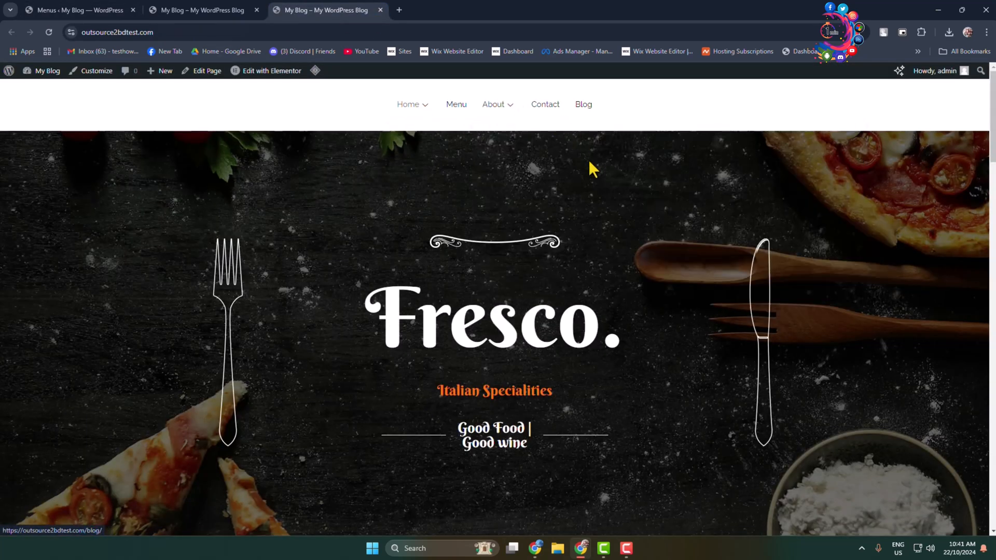
Preview the live Fresco site with the Home and About mega menus in the header
left_click(409, 104)
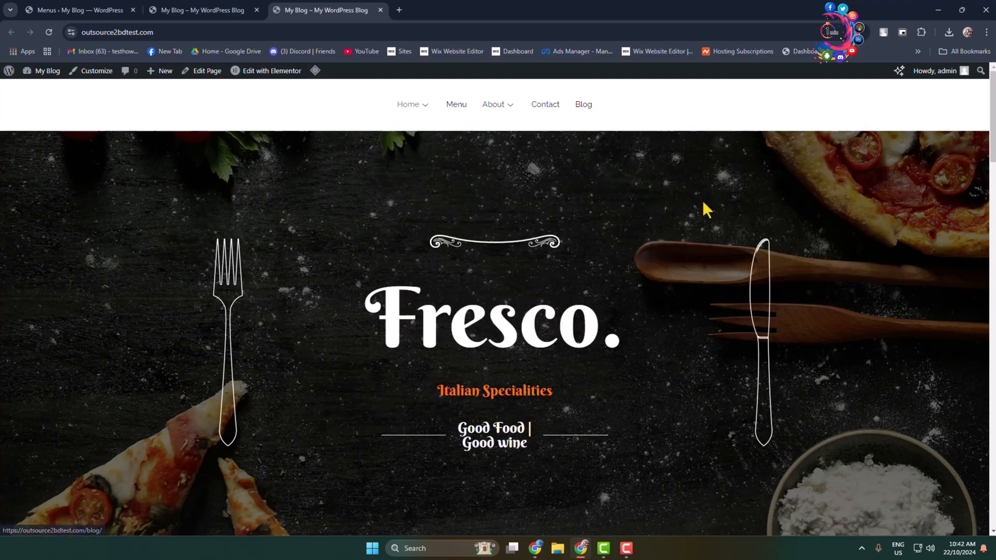
mouse_move(493, 104)
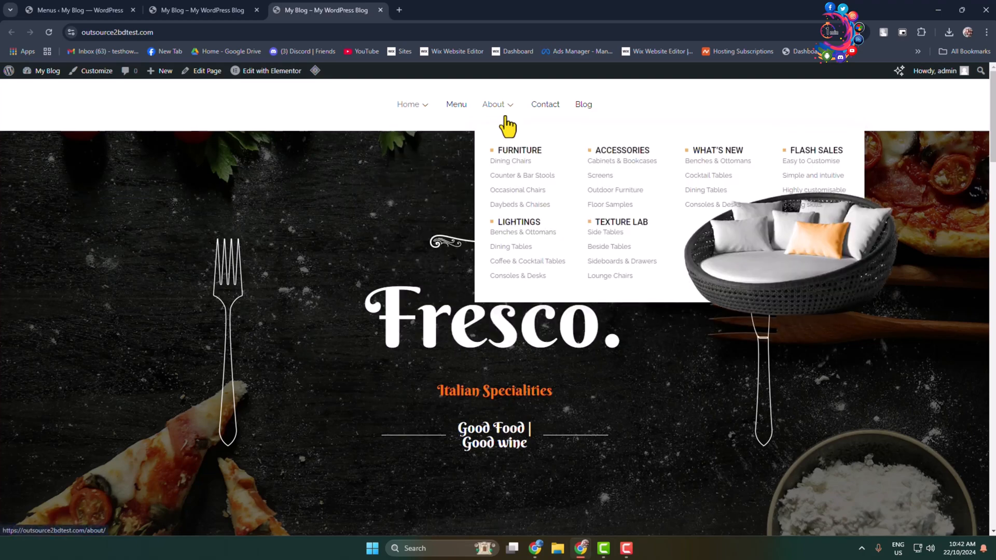